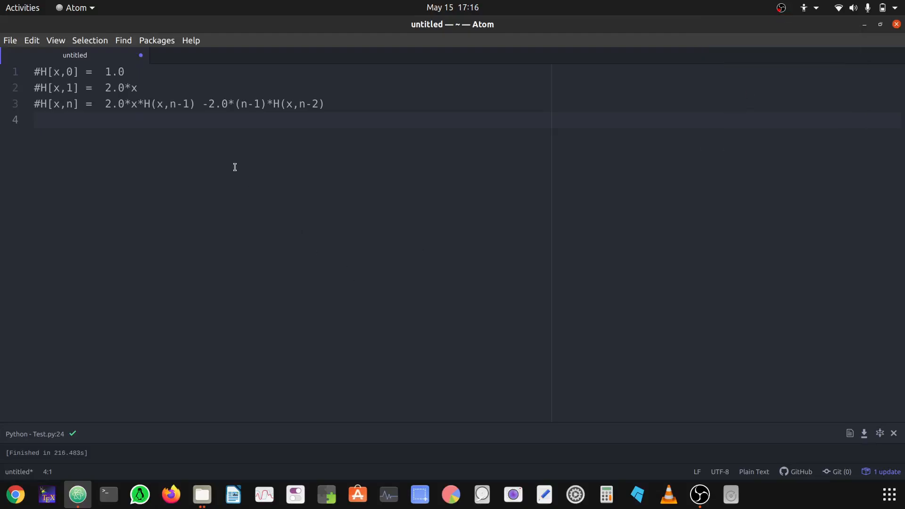
mouse_move(237, 122)
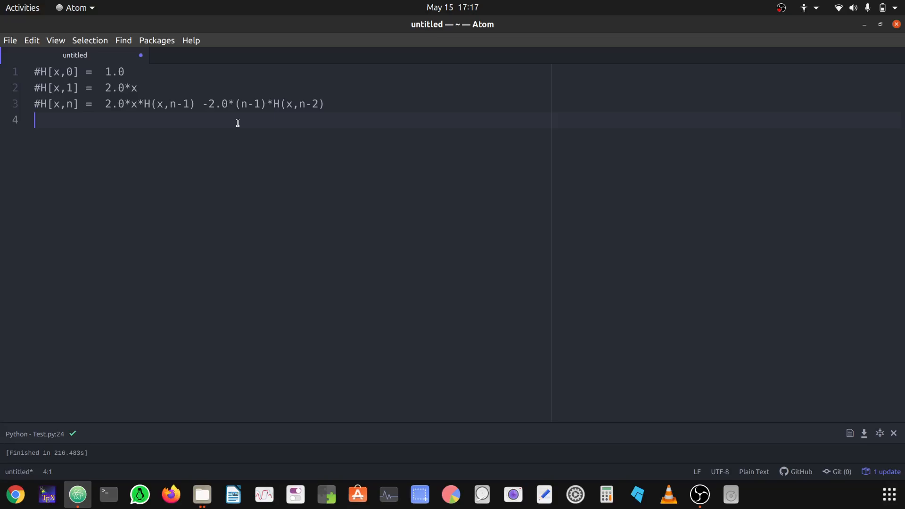
mouse_move(322, 114)
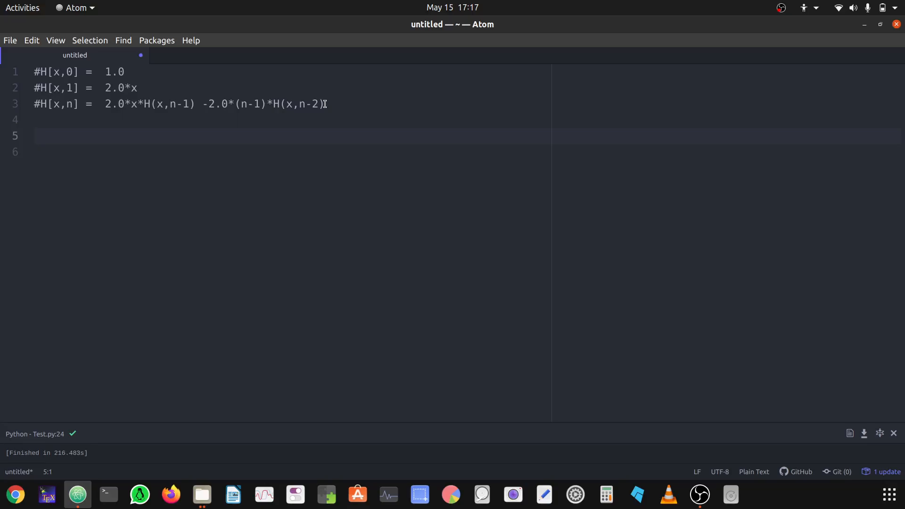
Step: Add an 'import math' line below the comments
text(im)
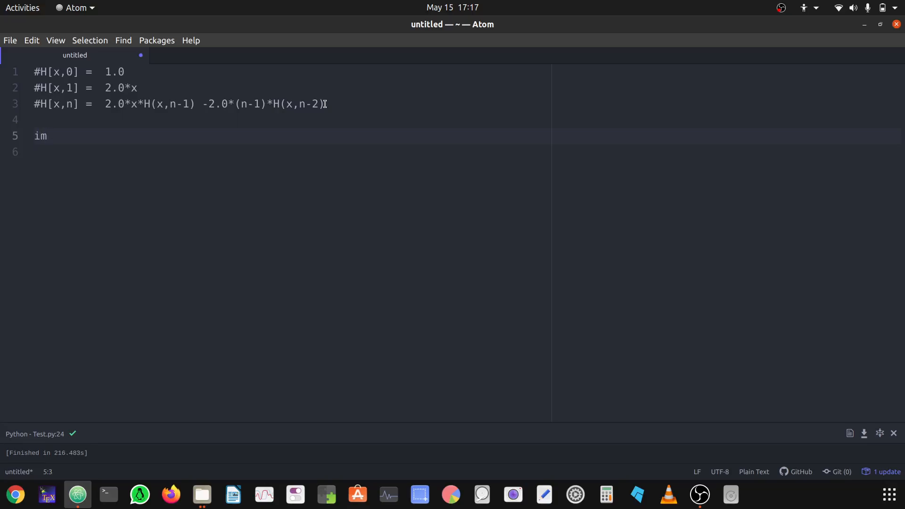
text(port)
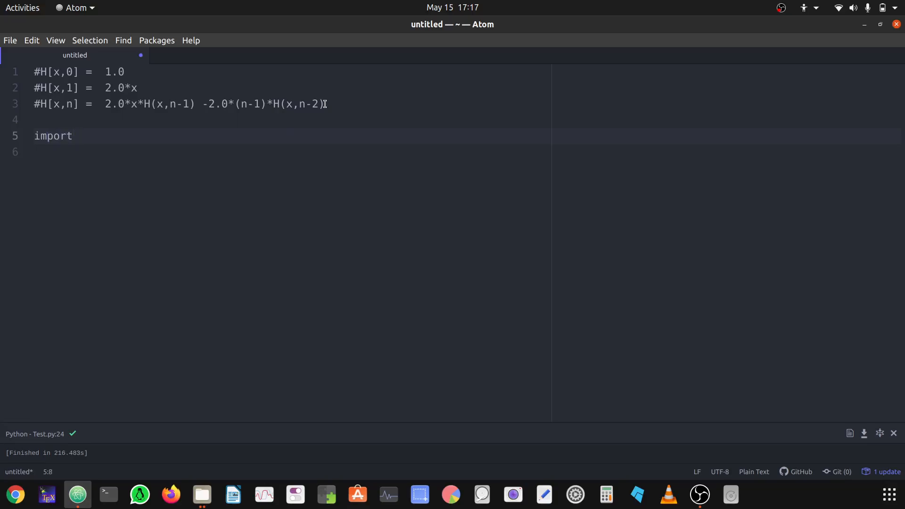
text(math)
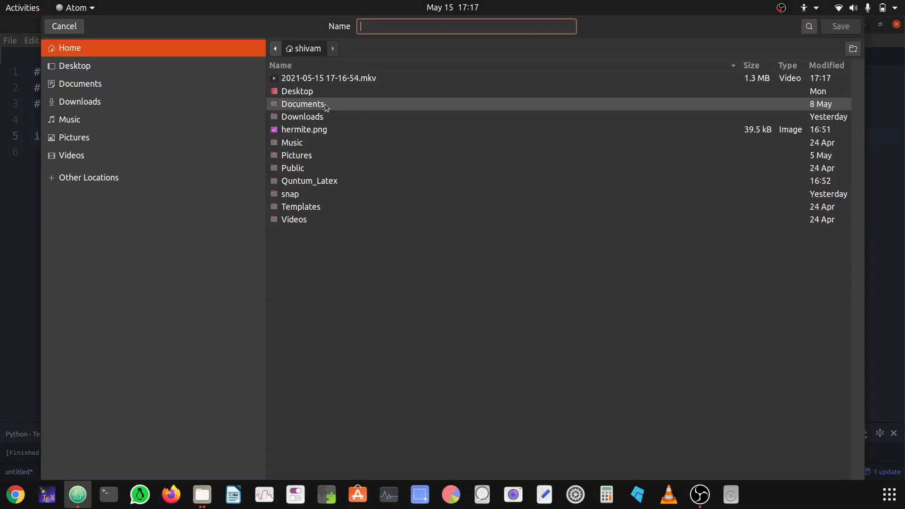
Step: Save the script as Test.py in the home folder
text(Test)
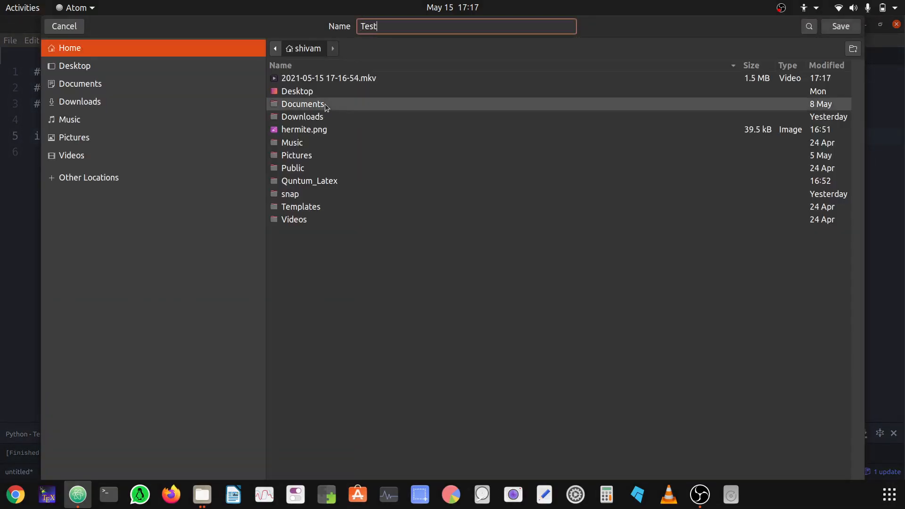
text(.py)
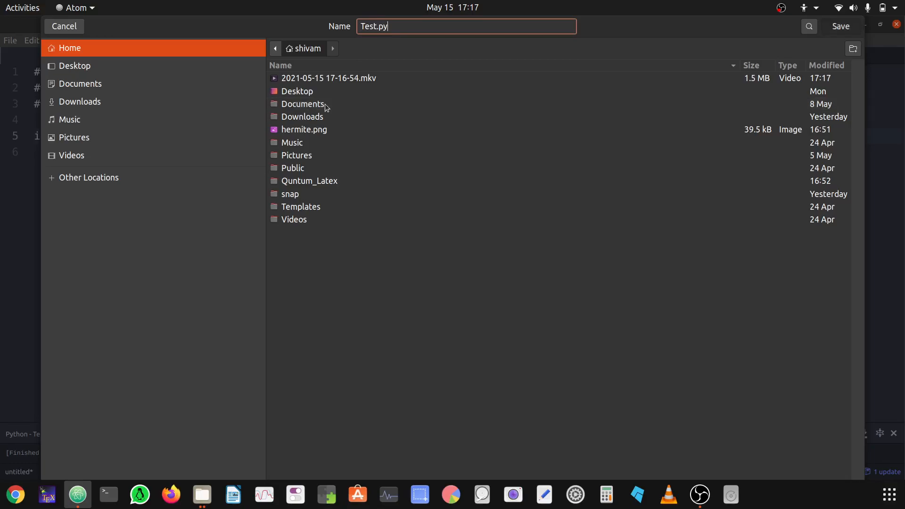
click(839, 26)
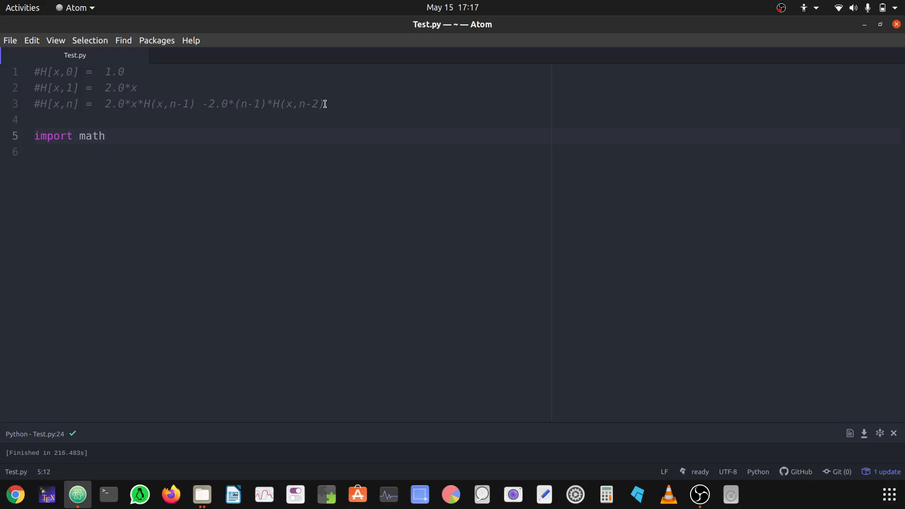
Step: Add 'import numpy as np' and 'import matplotlib.pyplot as plt' beneath import math
text(impo)
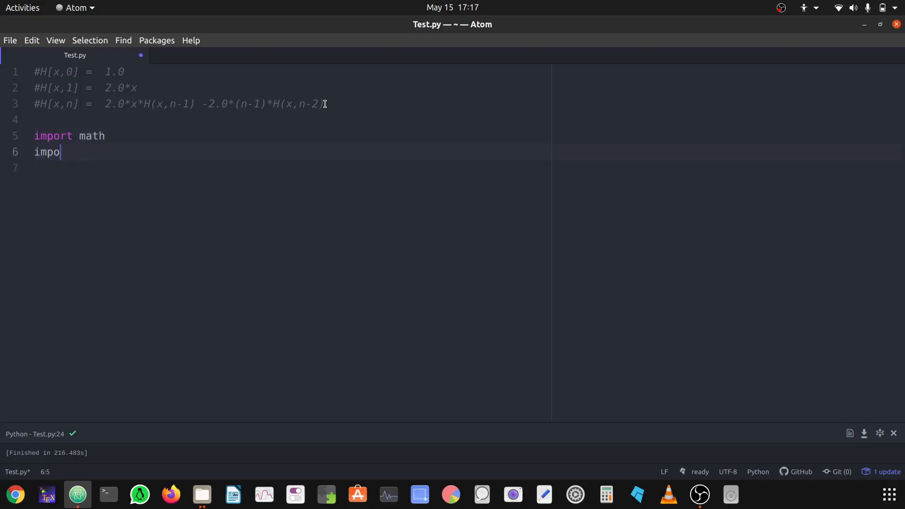
text(rt numpy as np)
click(465, 168)
text(i)
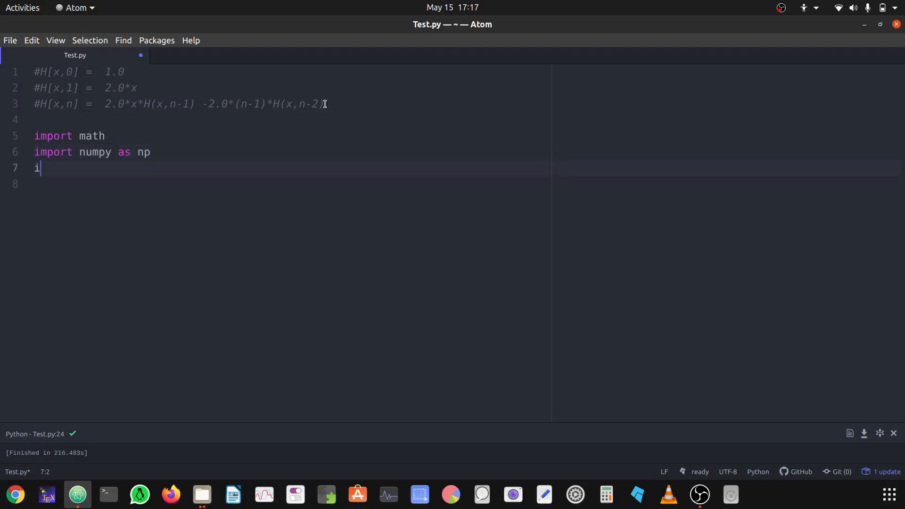
text(mpo)
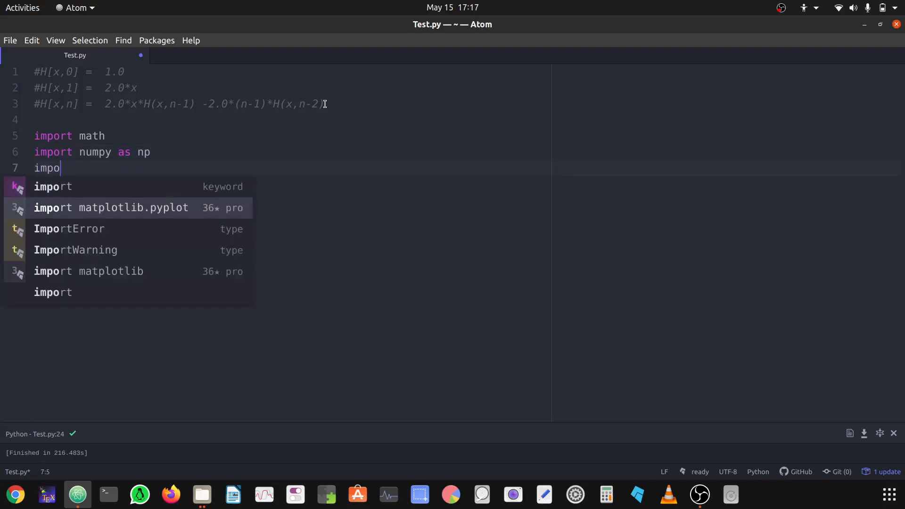
click(110, 207)
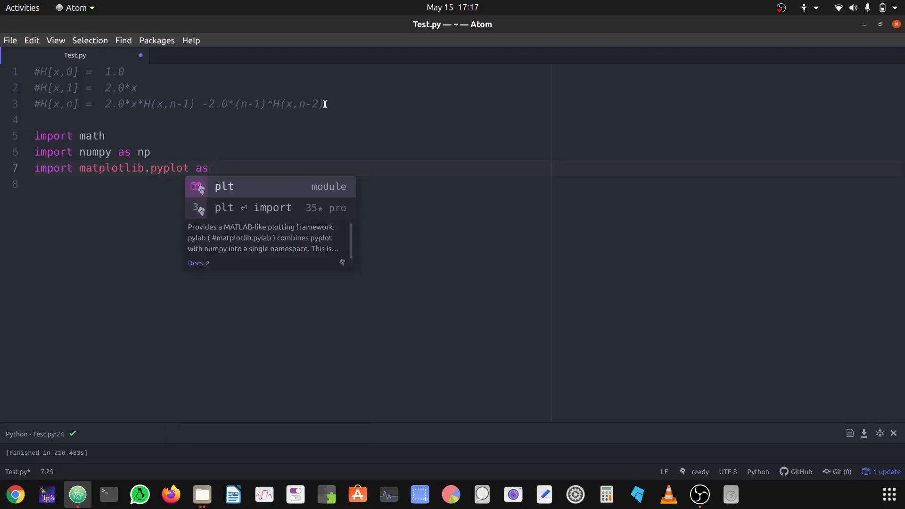
text(plt)
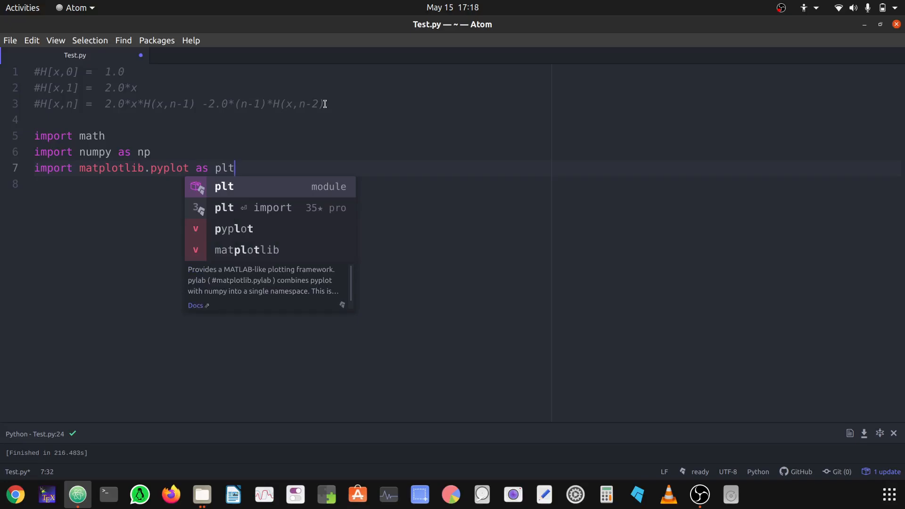
key(Escape)
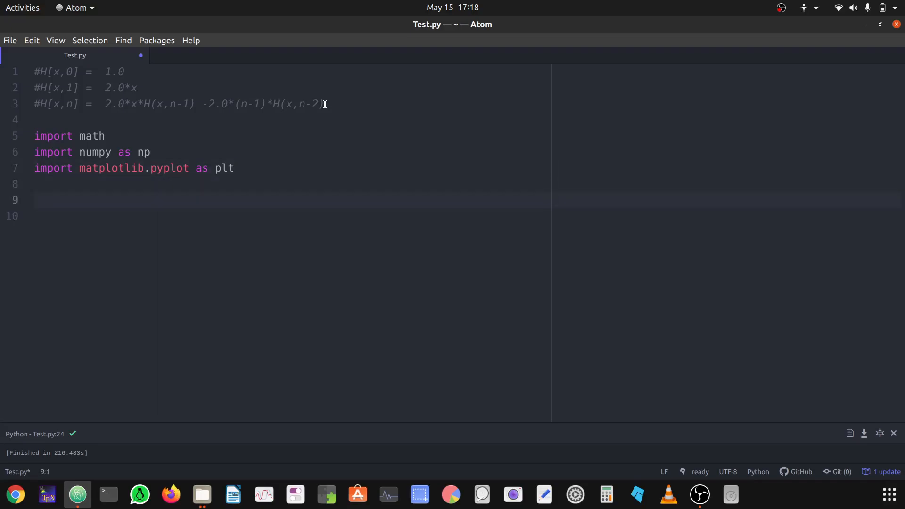
Step: Write def HER() with an if n==0 branch returning 1.0 + 0.0*x, then begin 'el'
text(def H)
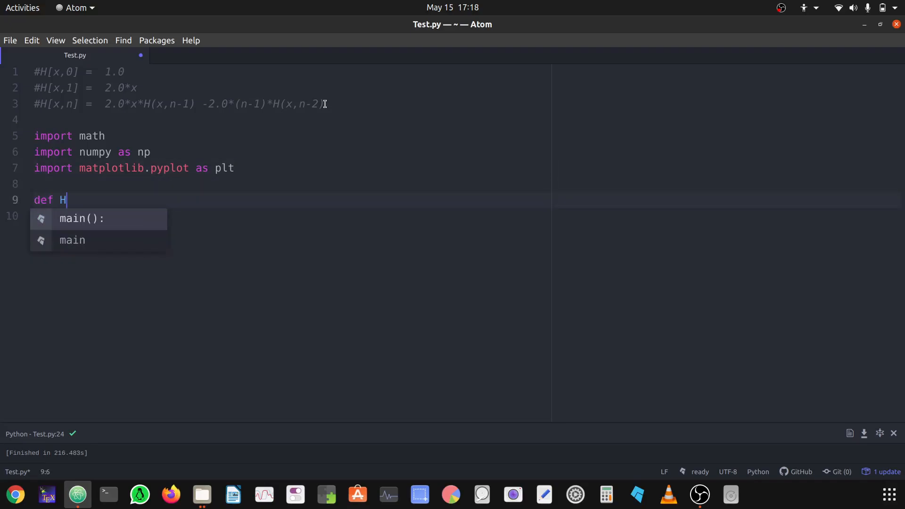
text(ER():)
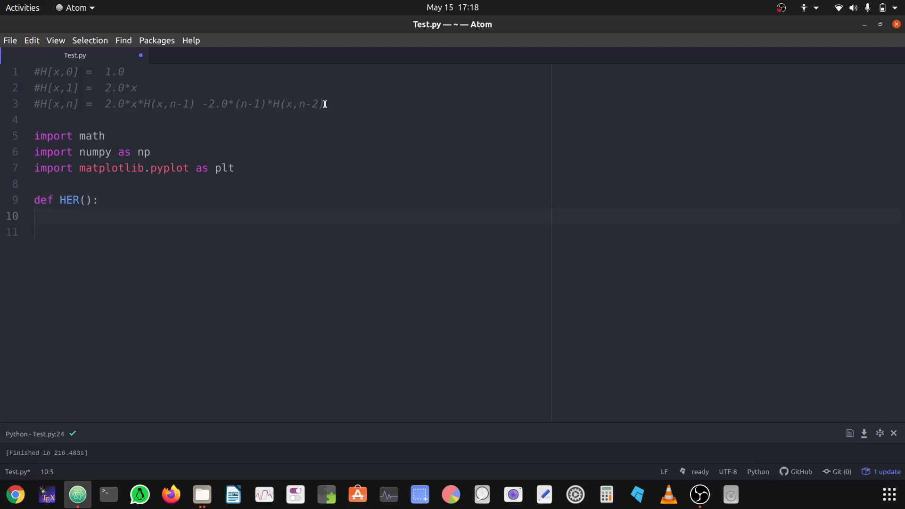
text(n)
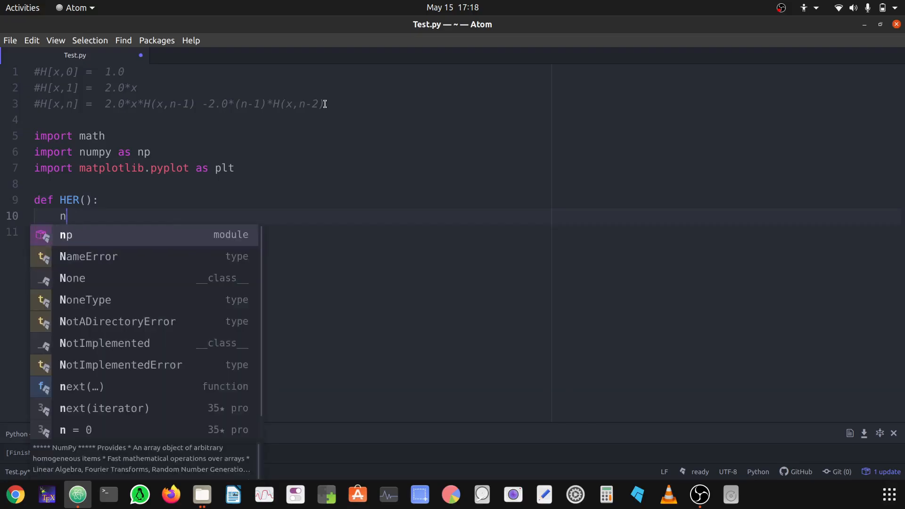
text(if n==0:)
click(290, 233)
text(return)
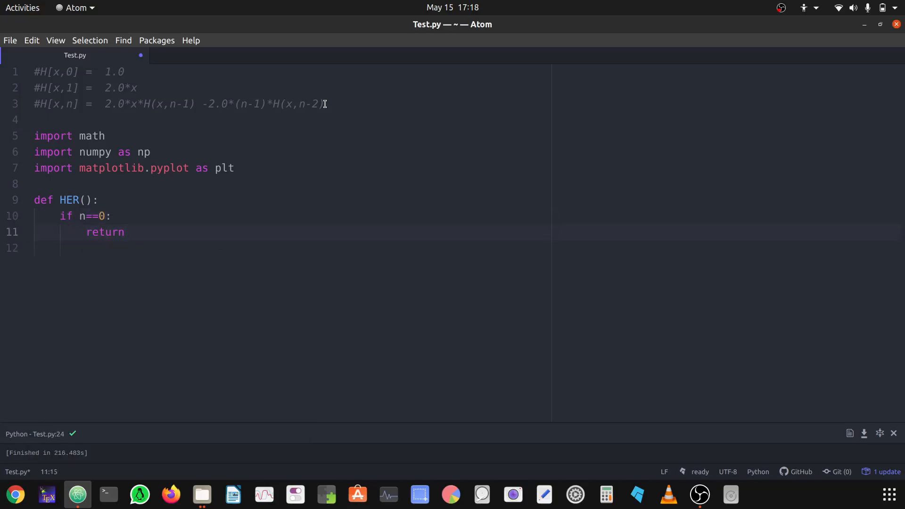
text(1.0 +)
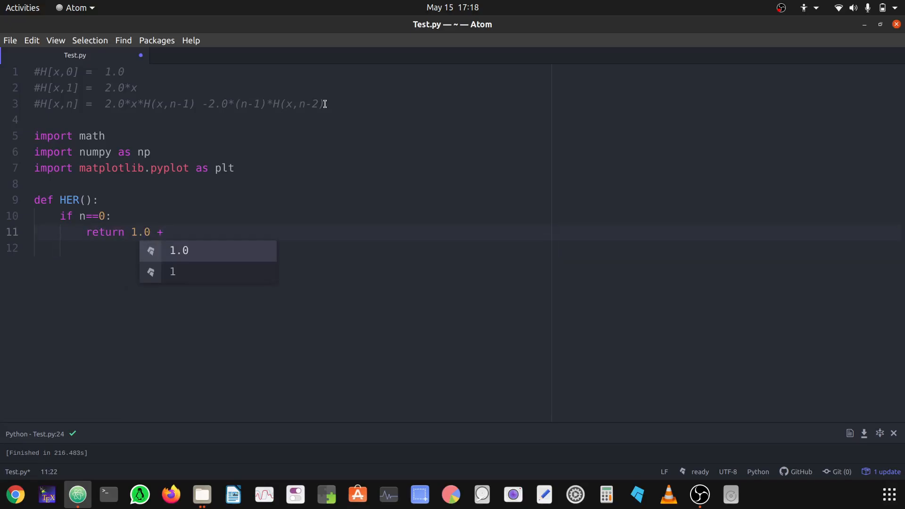
text(0.0*x)
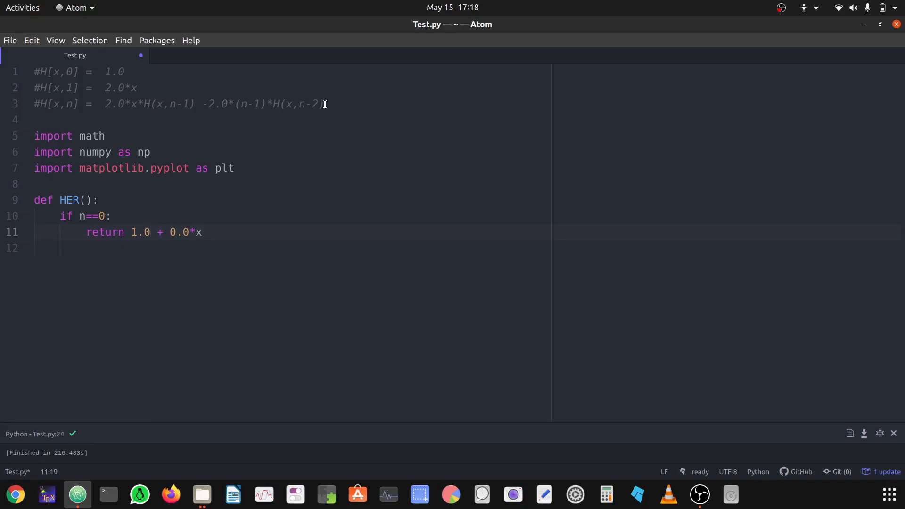
click(131, 232)
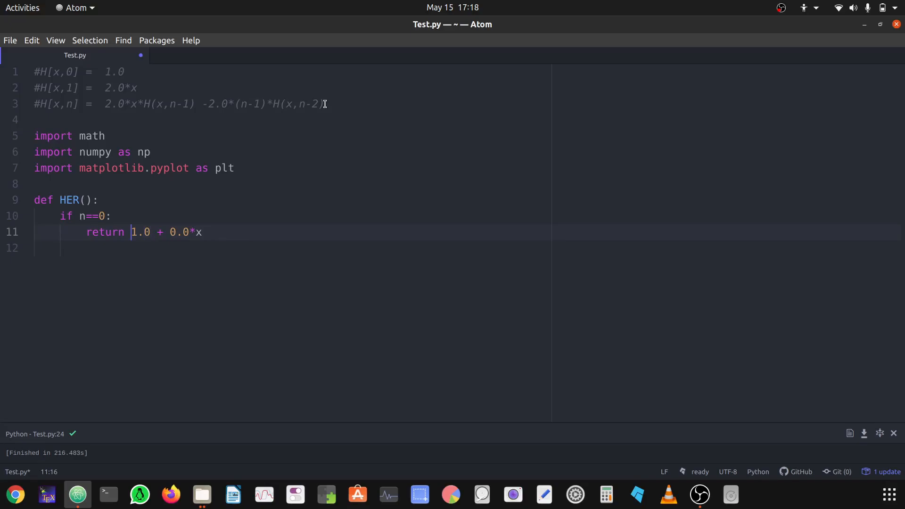
click(175, 232)
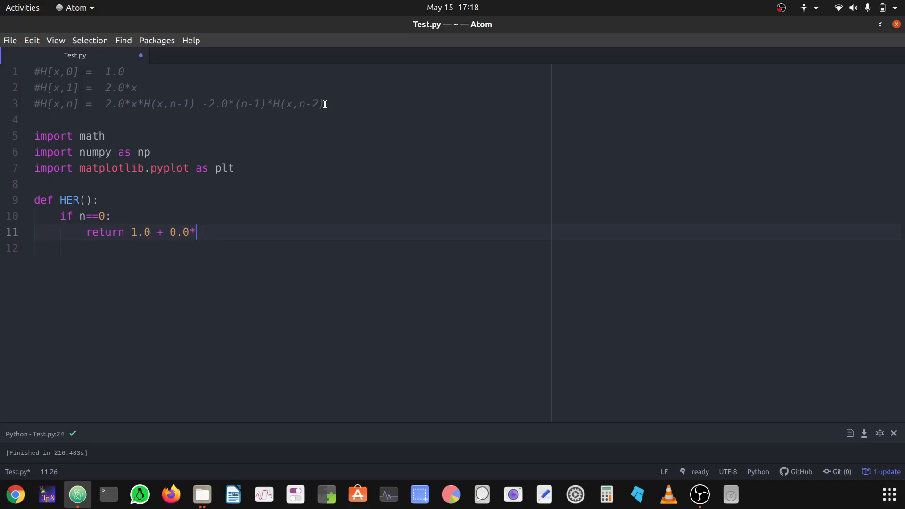
text(x)
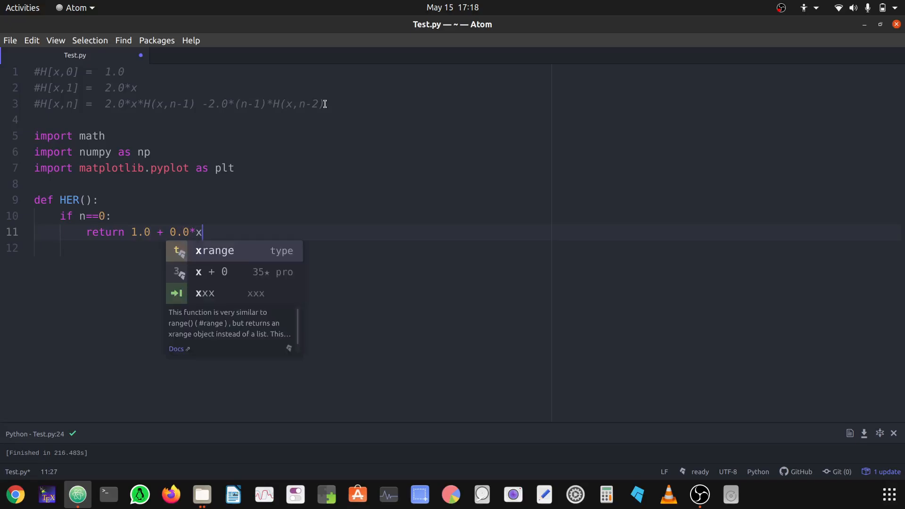
key(BackSpace)
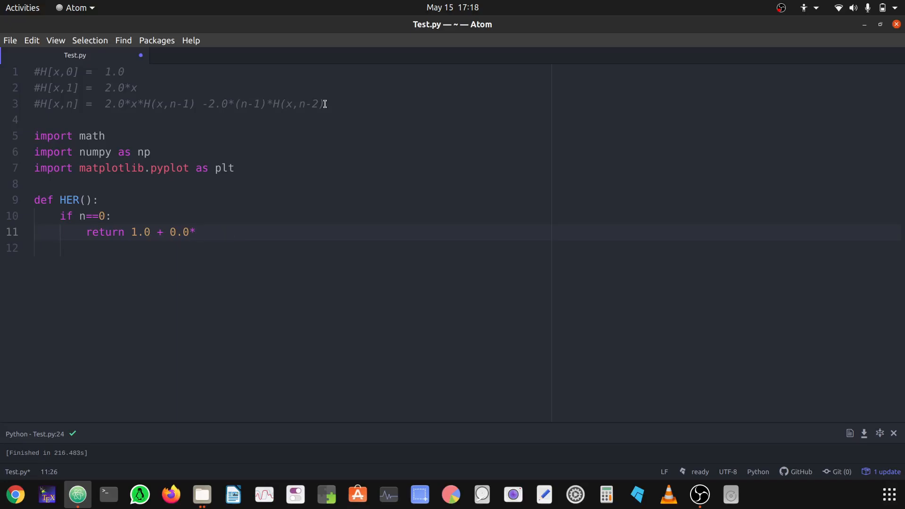
text(x)
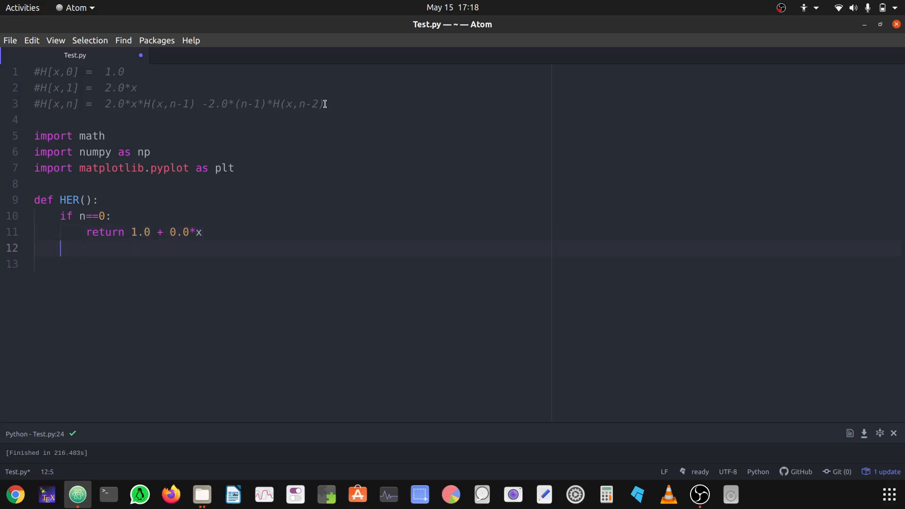
text(el)
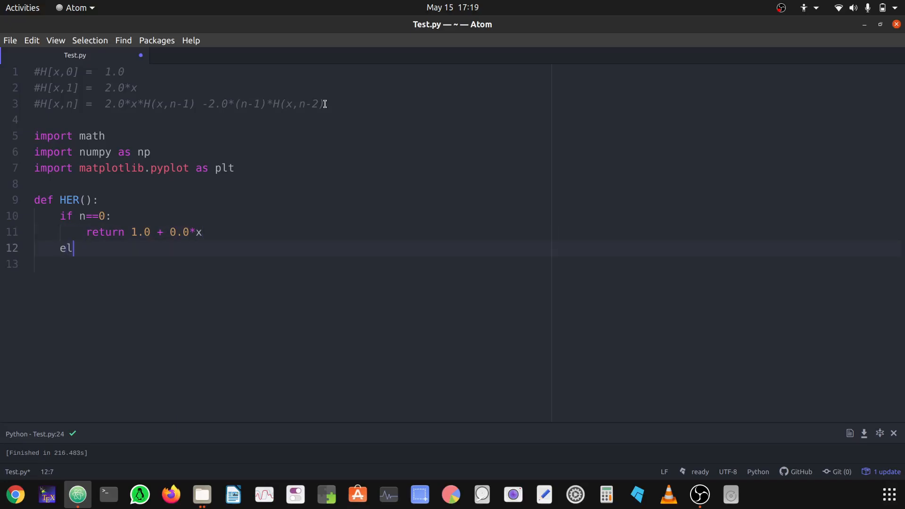
Step: Add an elif n==1 branch returning 2.0*x
text(if n==1:)
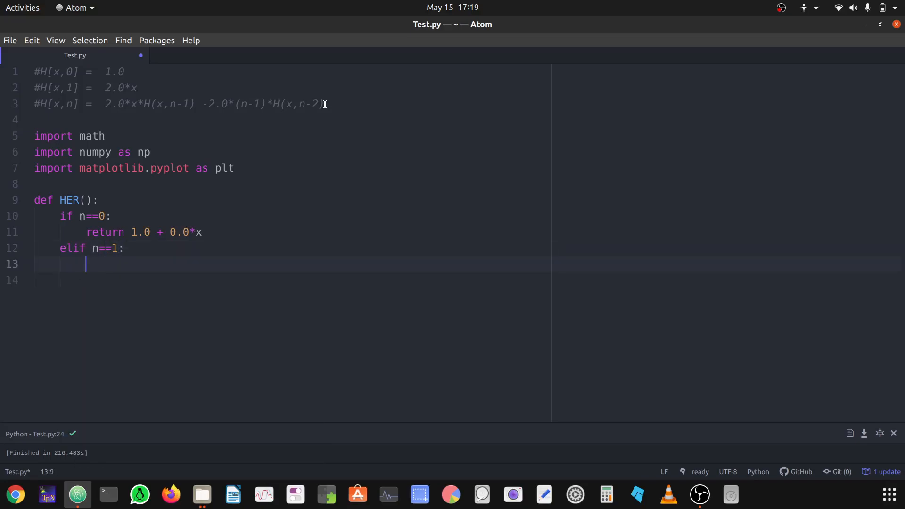
text(return)
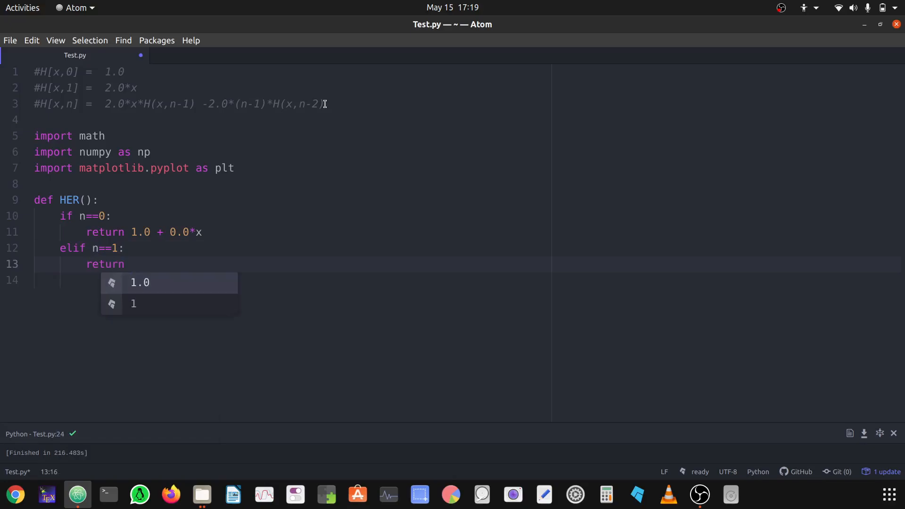
text(2.0*x)
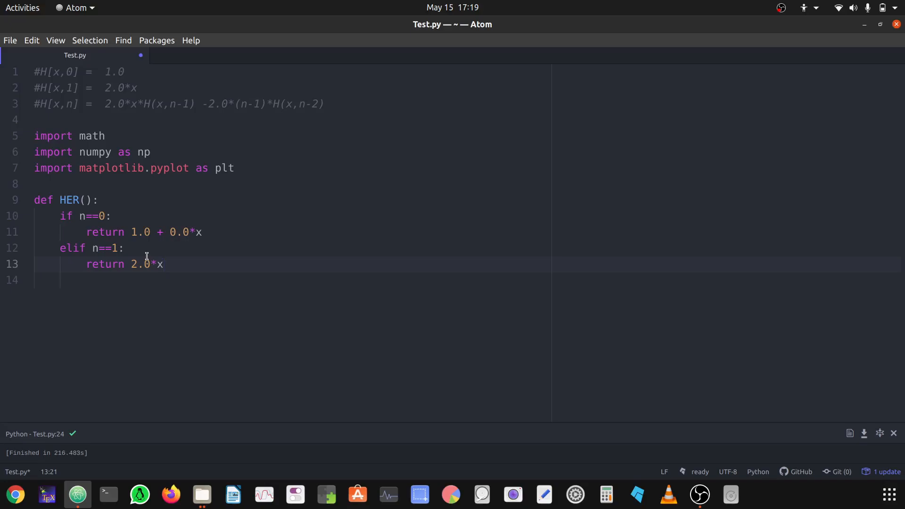
Step: Add an else branch and select the comment's recurrence formula for its return
click(164, 263)
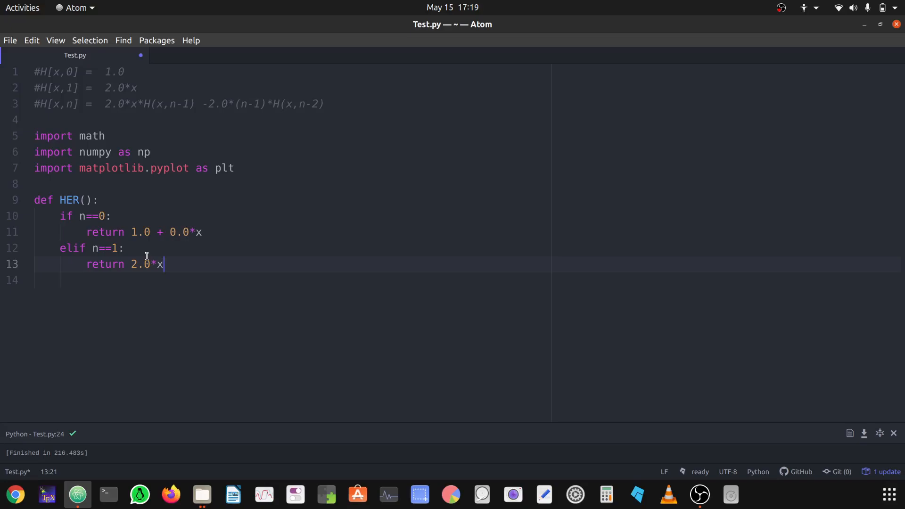
key(enter)
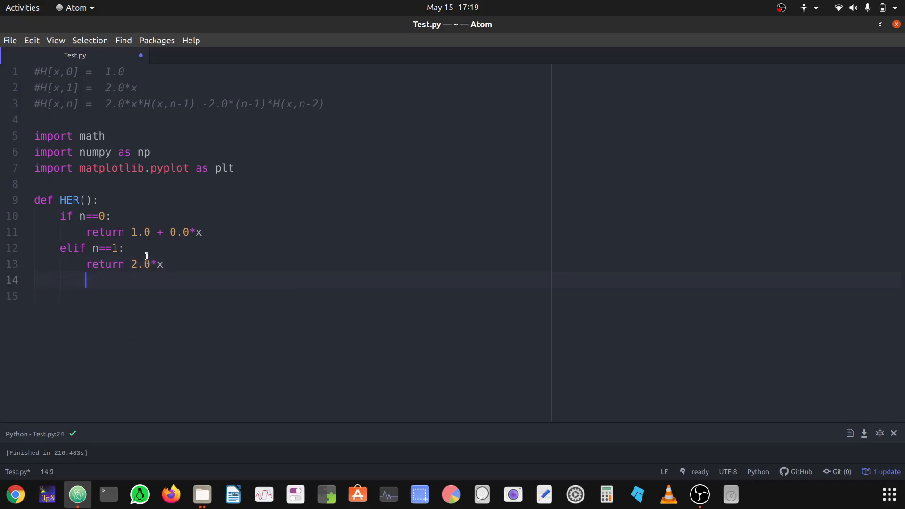
text(els)
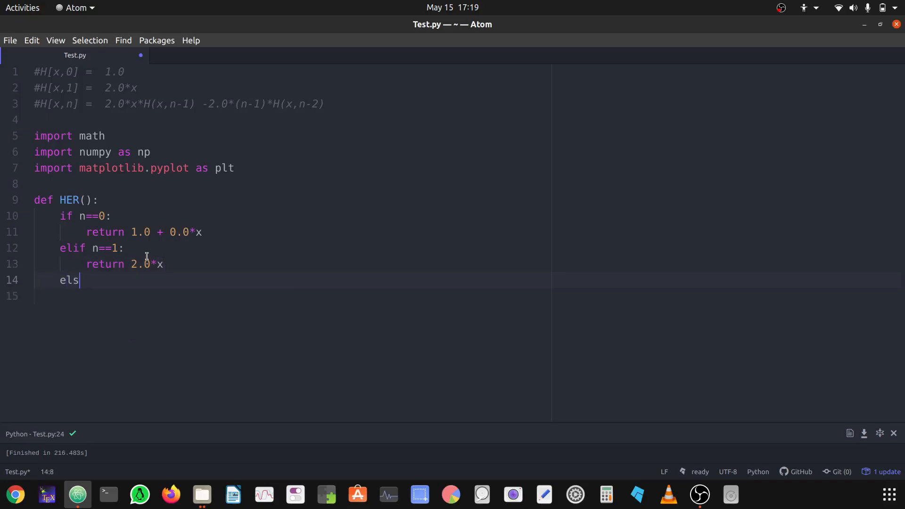
text(e:)
click(289, 296)
text(return)
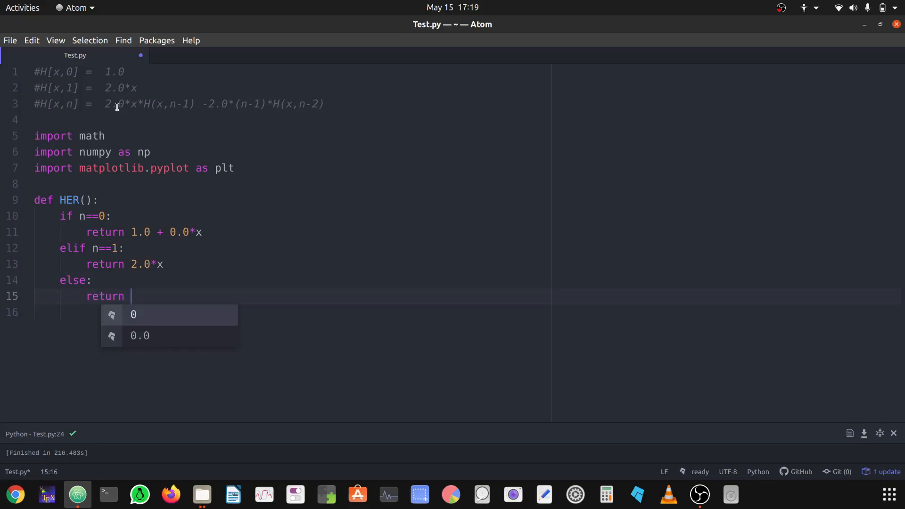
click(105, 105)
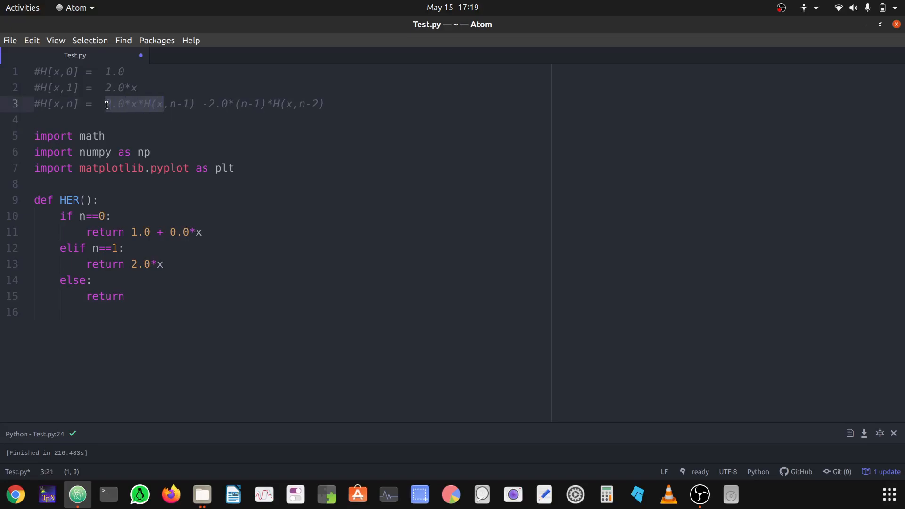
drag(106, 103, 260, 103)
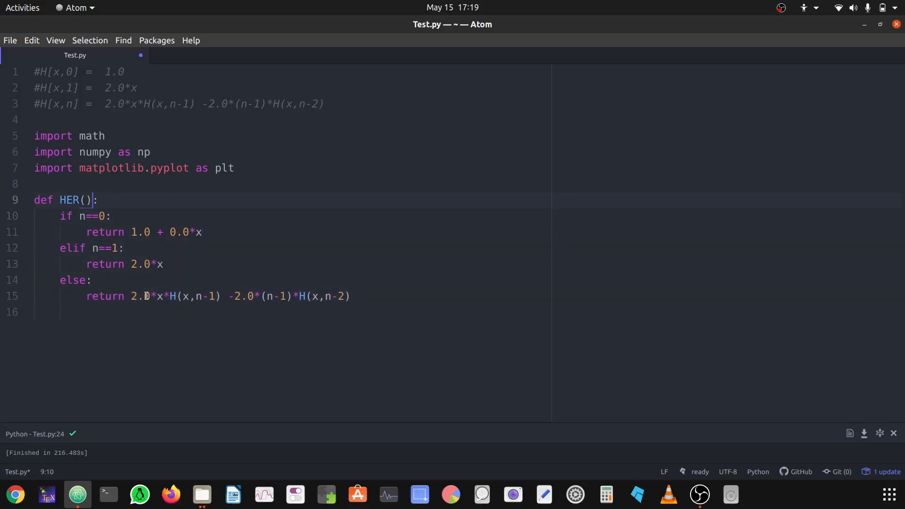
key(Left)
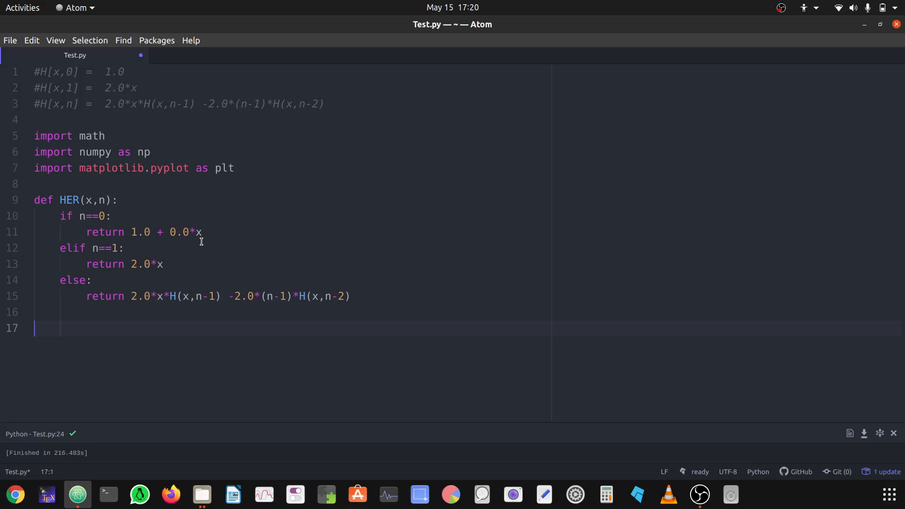
Step: Type xvals = np.linspace(-np.pi, np.pi, 1000) below the function
text(xvlas)
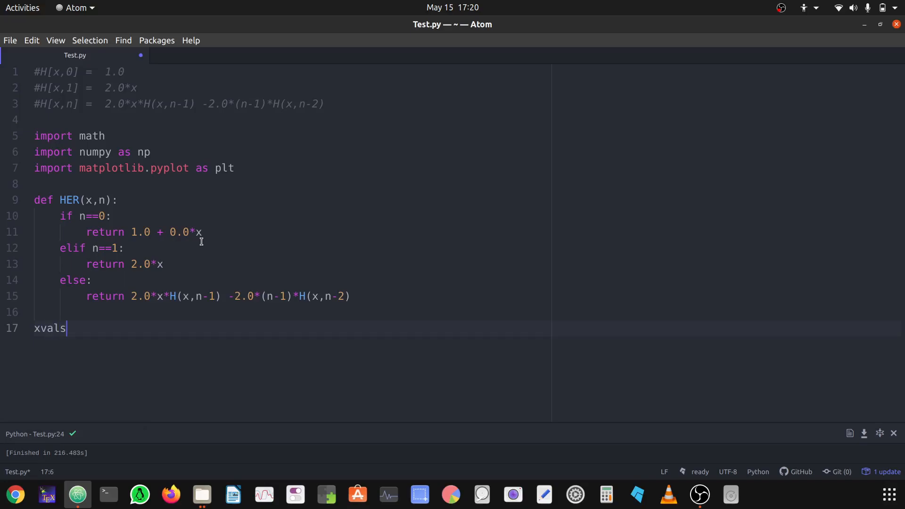
text(= np.linspace()
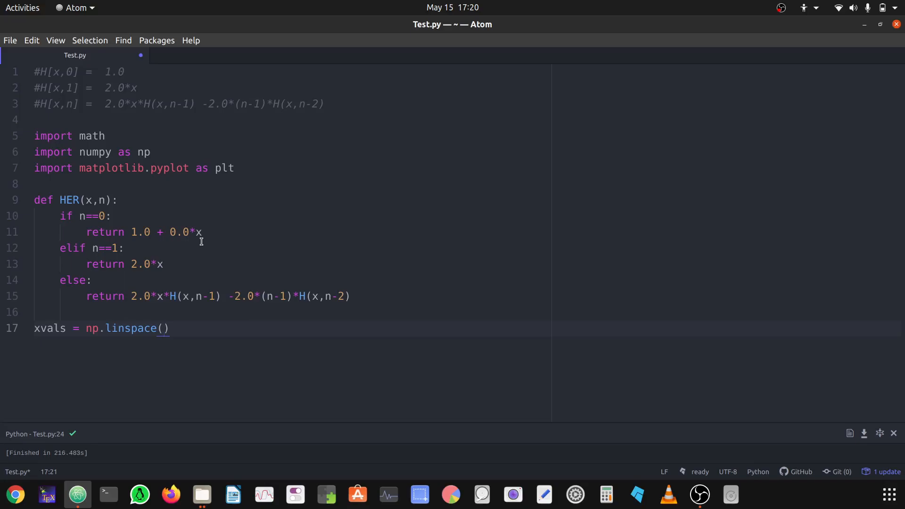
text(-np.)
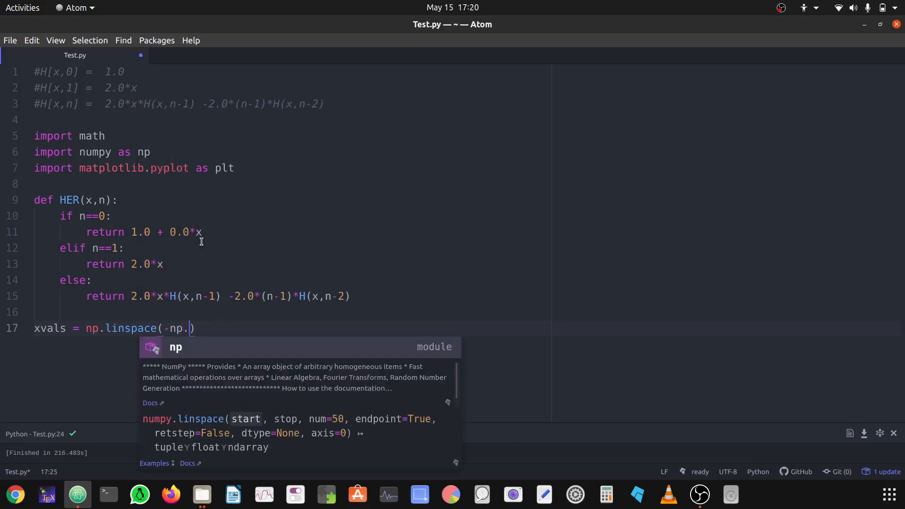
text(pi,n)
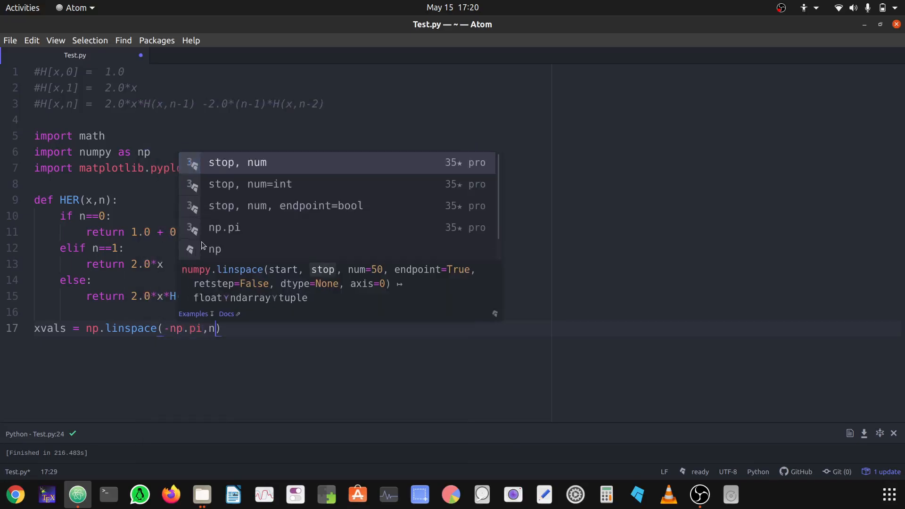
text(p.pi,)
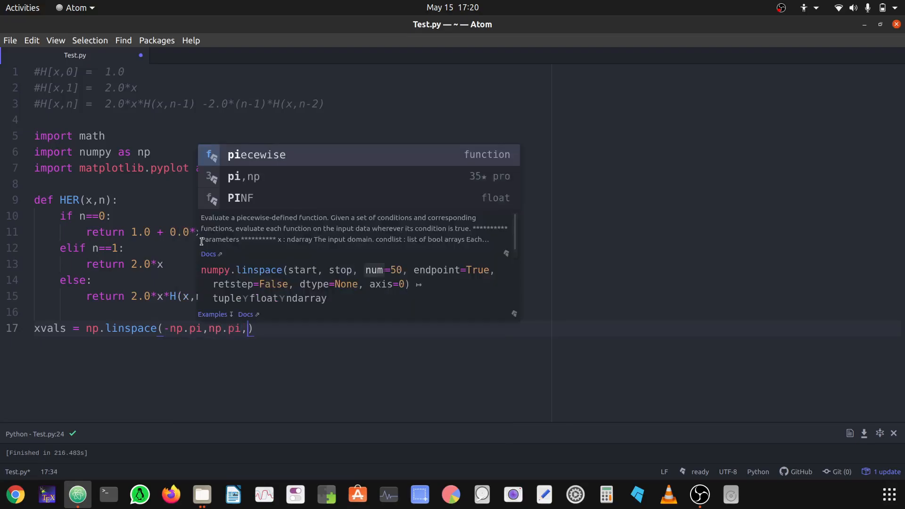
text(100)
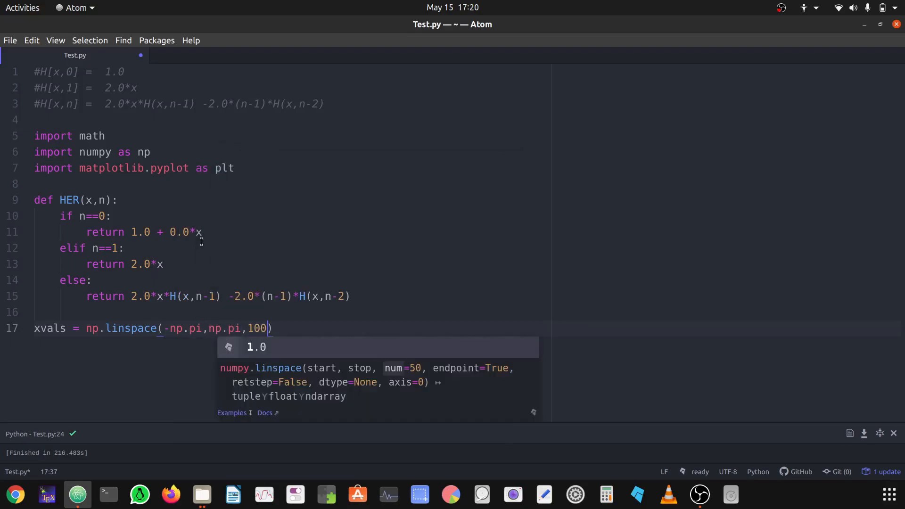
text(0)
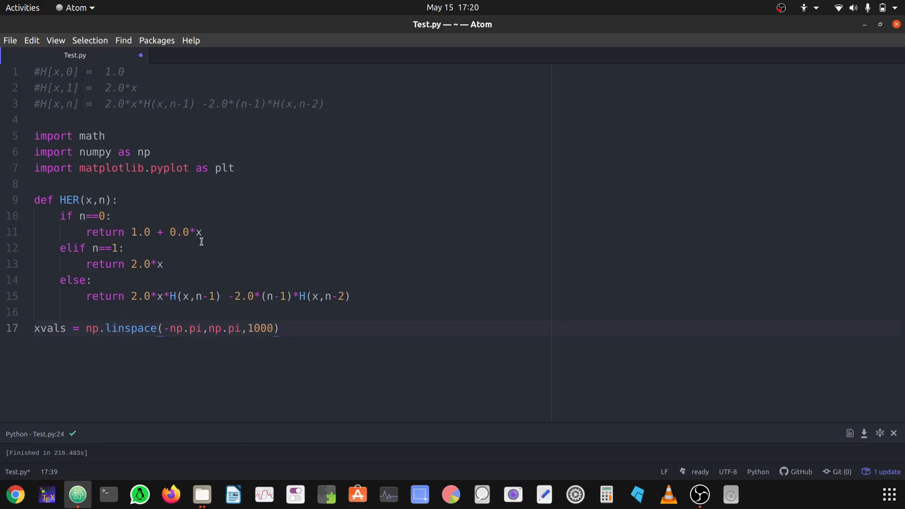
Step: Add the loop header 'for N in np.arange(0,8,1):' after the xvals line
key(Return)
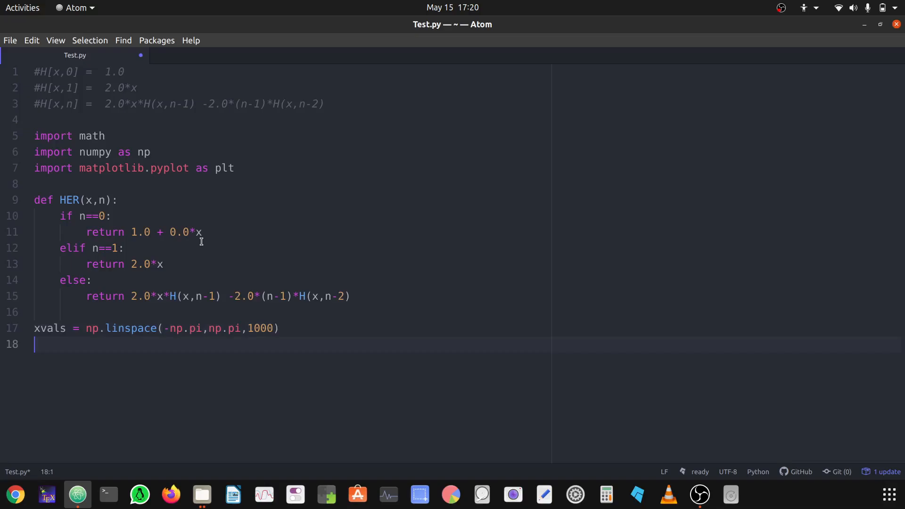
text(for)
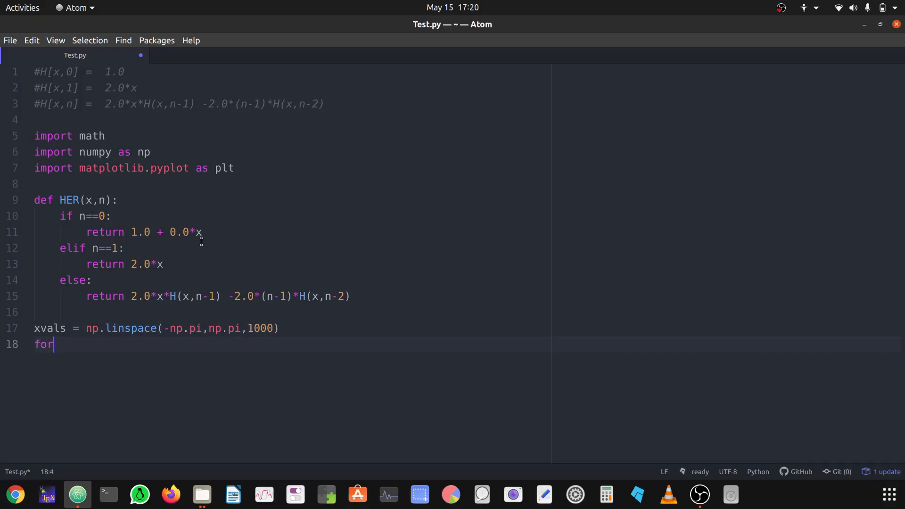
text(N)
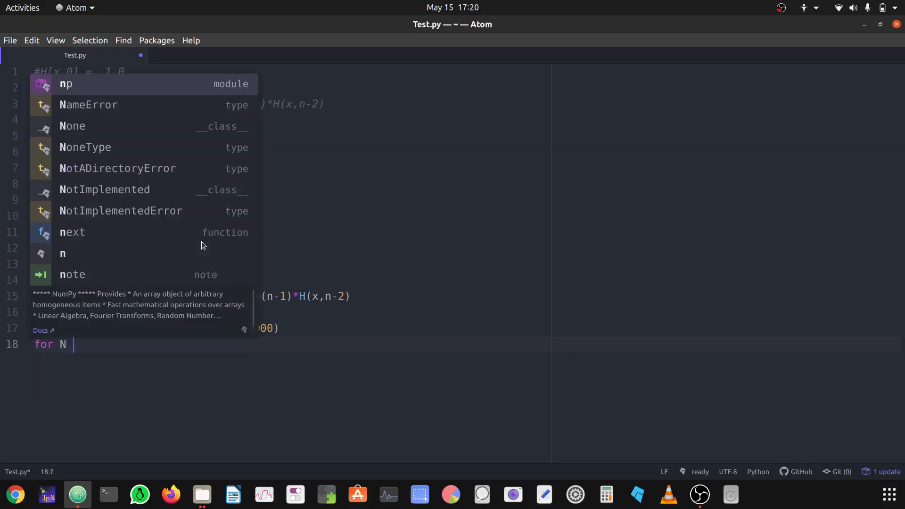
text(in np.arange()
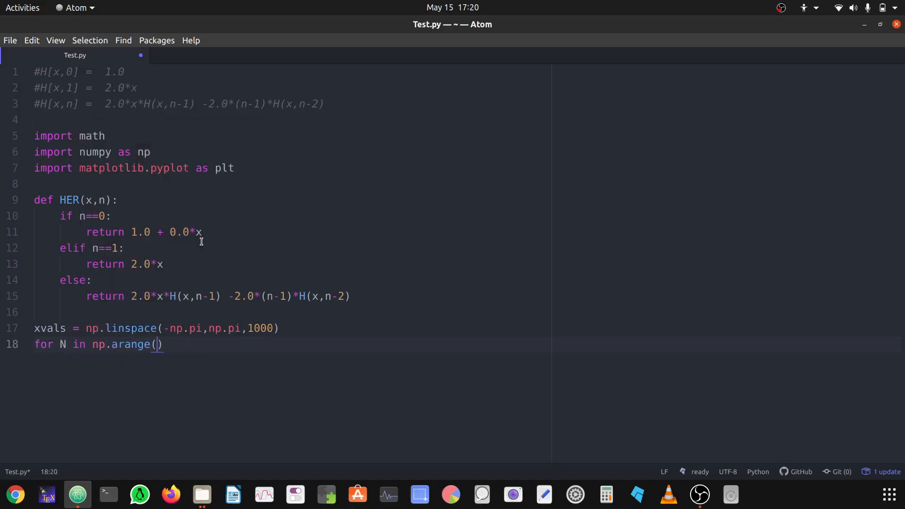
text(0,)
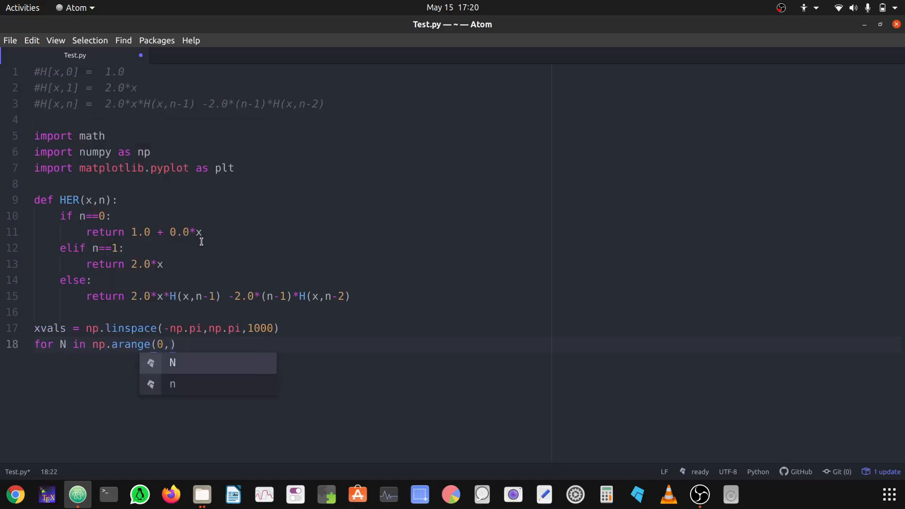
text(8,)
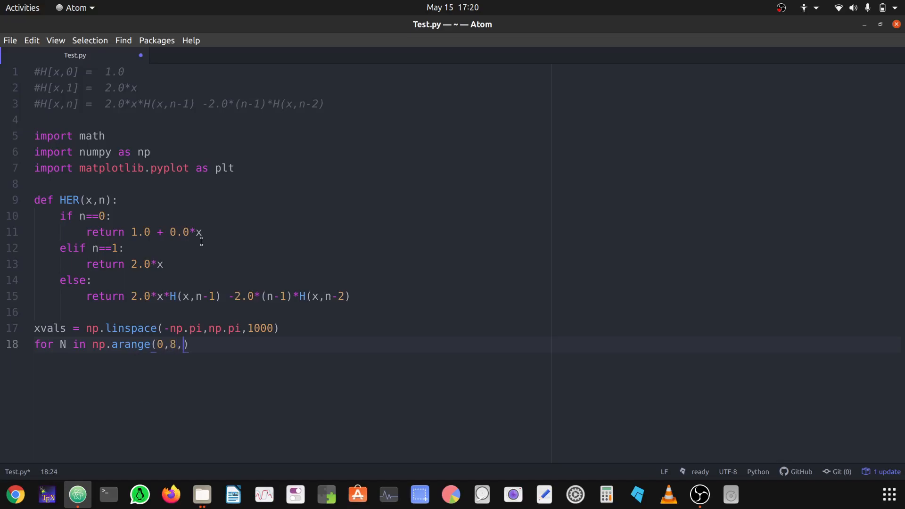
text(1):)
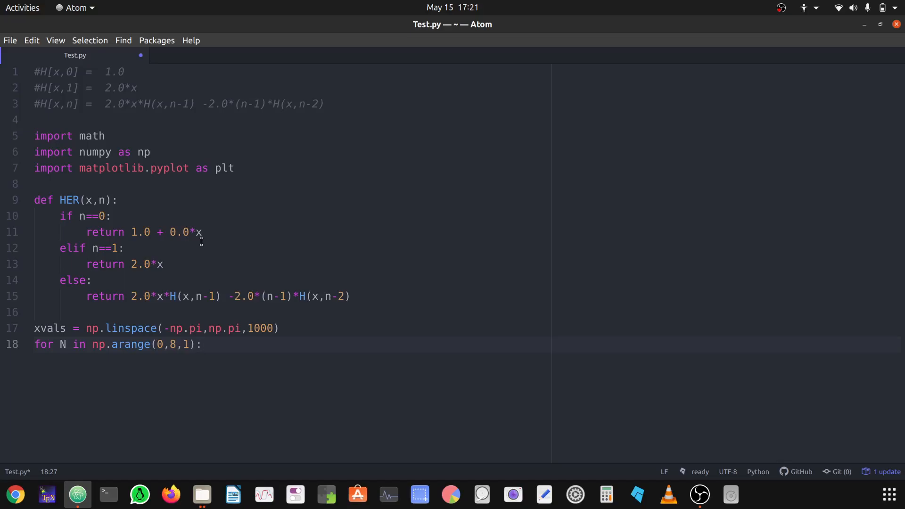
Step: Add 'sol = HER(xvals,N)' as the loop body on line 19
key(enter)
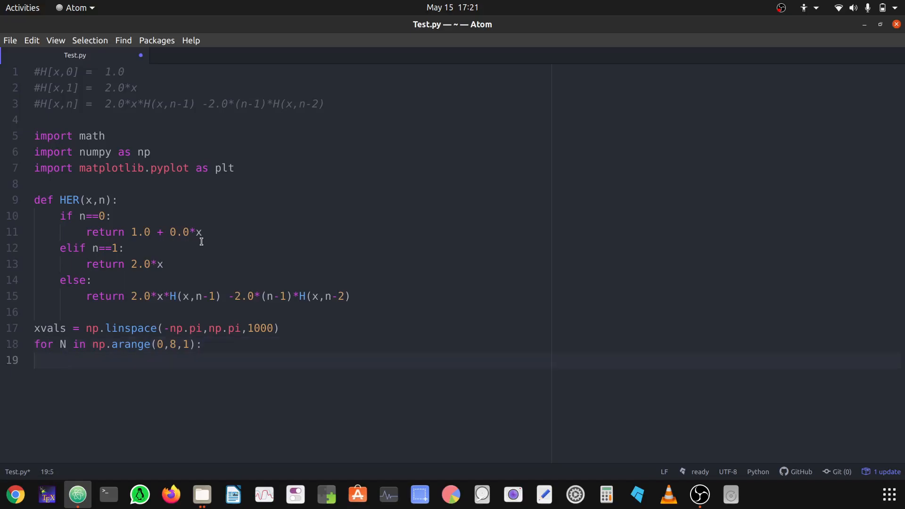
text(sol =)
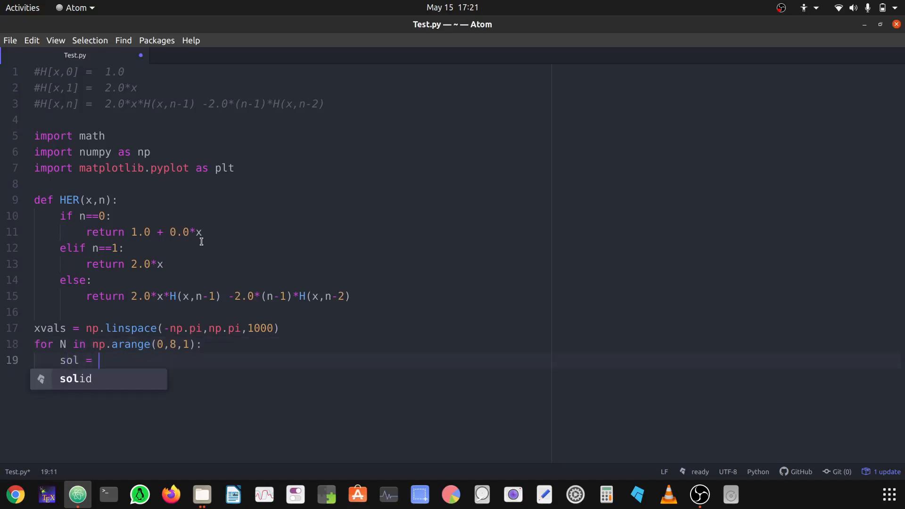
text(HER)
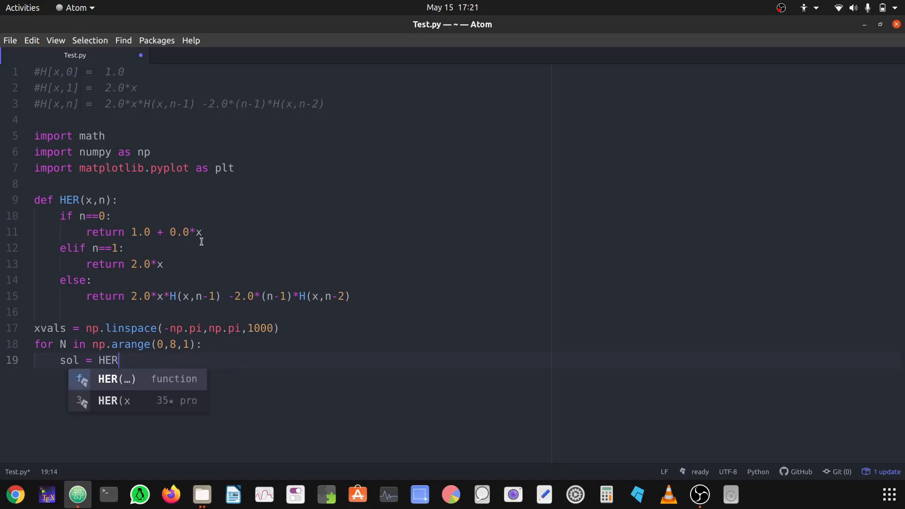
text(()
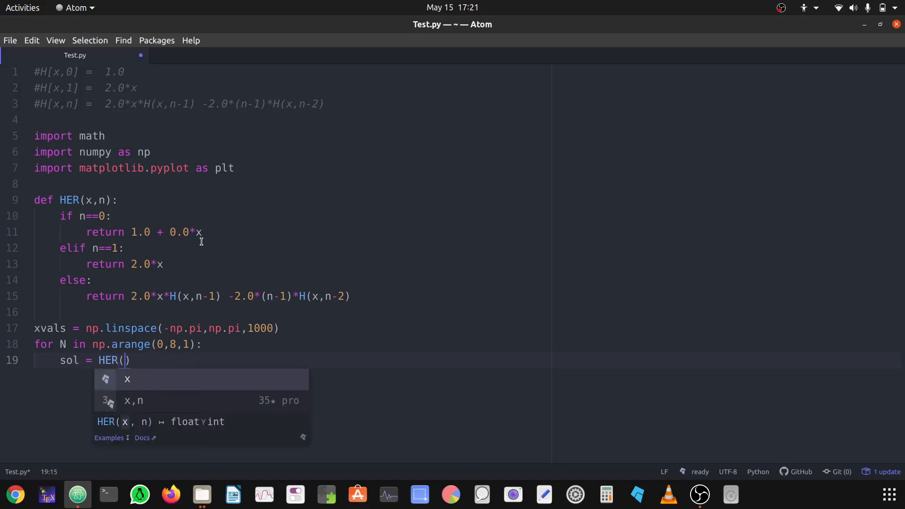
text(x)
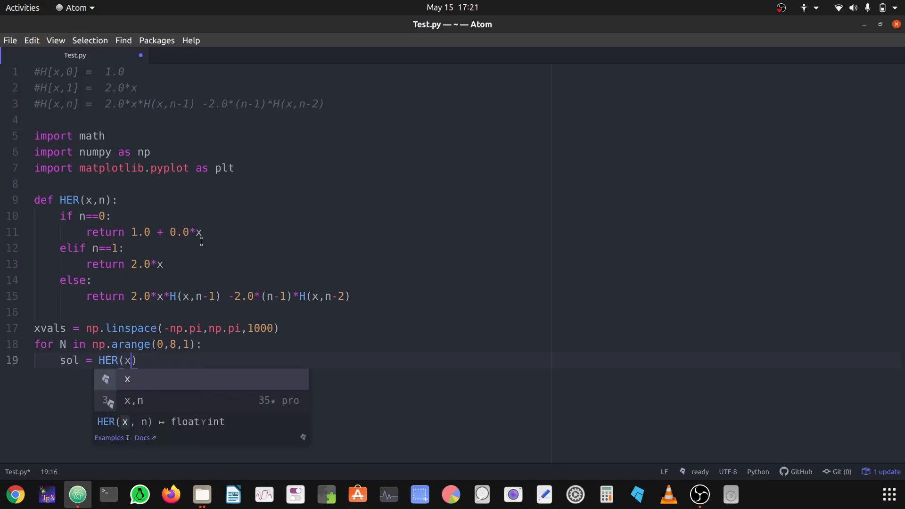
text(vals)
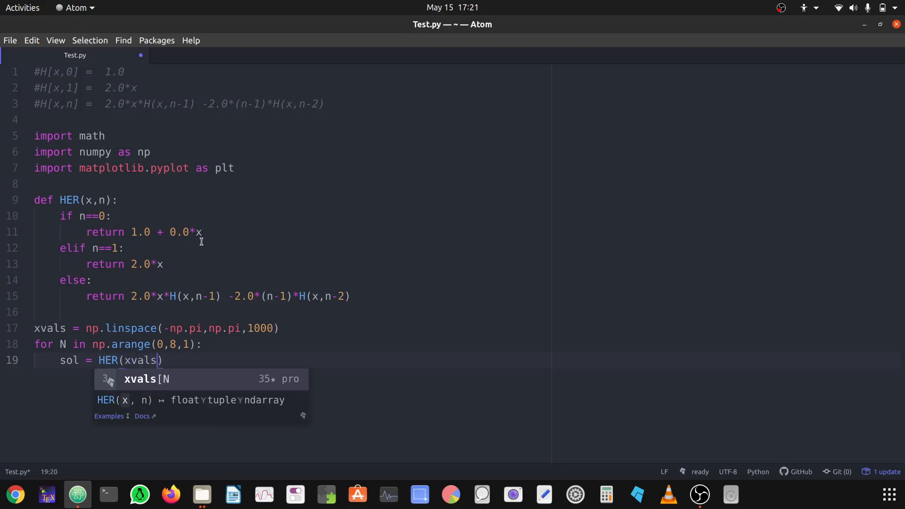
text(,)
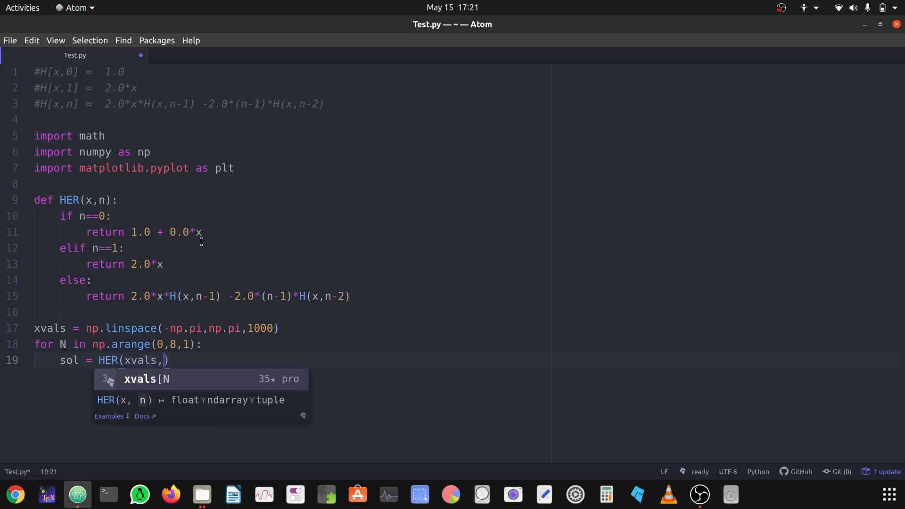
text(N)
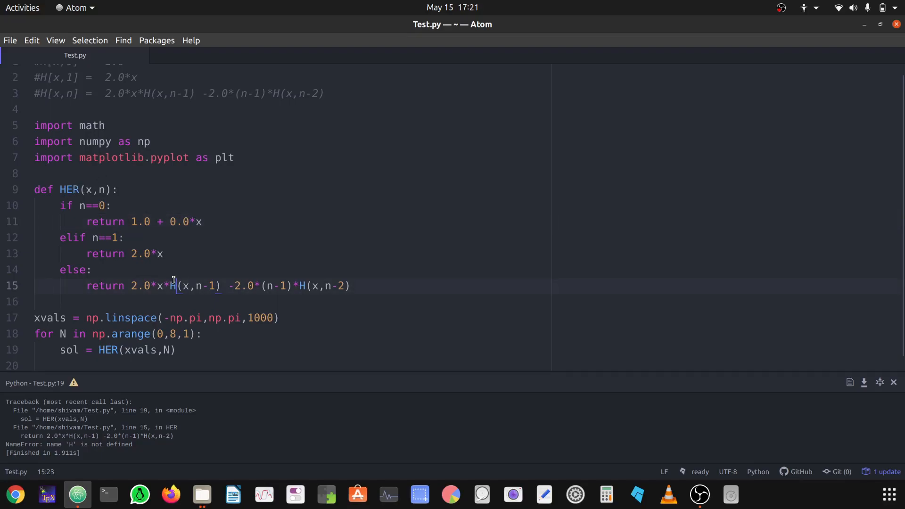
Step: Rename the undefined H to HER in the recursive calls on line 15
click(60, 189)
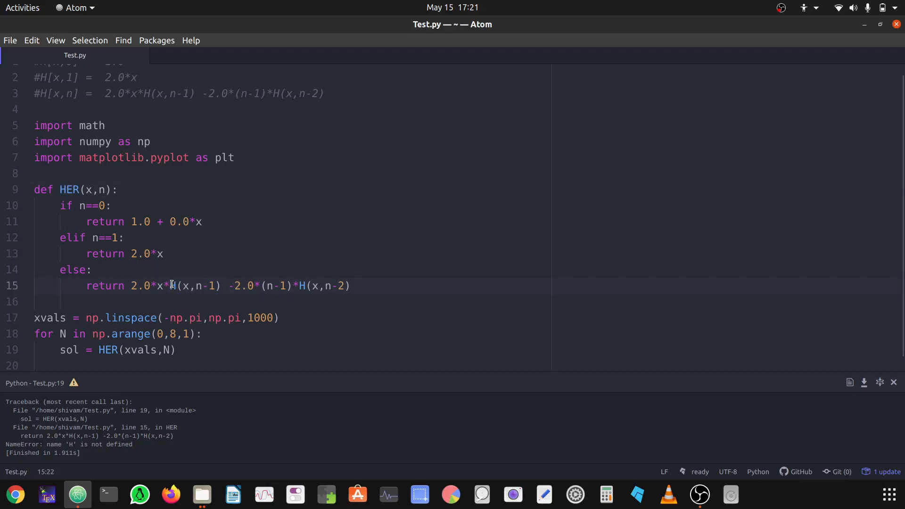
text(ER)
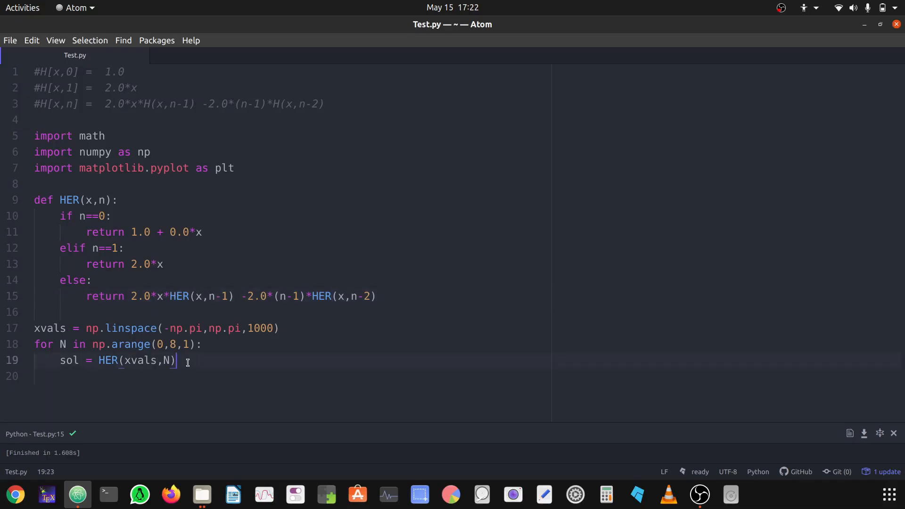
Step: Add plt.plot(xvals,sol) in the loop and plt.show() after it, then maximize the figure
text(p)
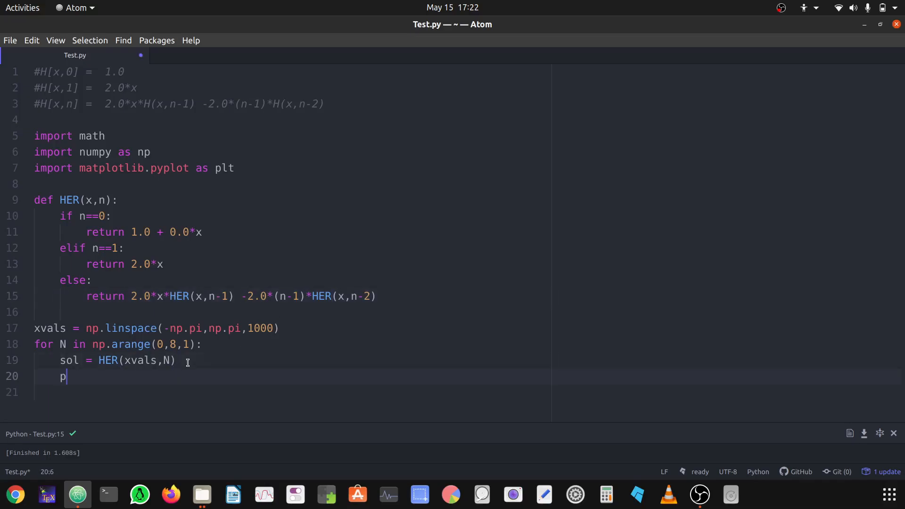
text(lt.plot)
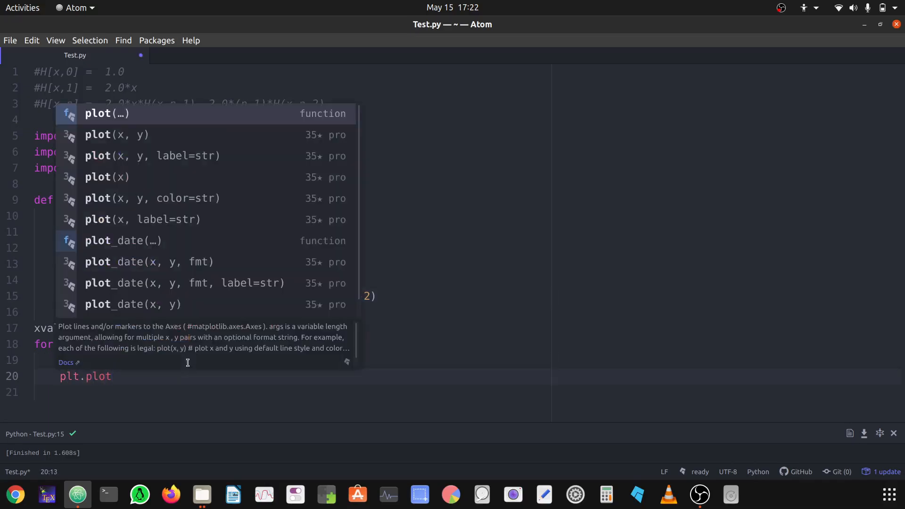
text(()
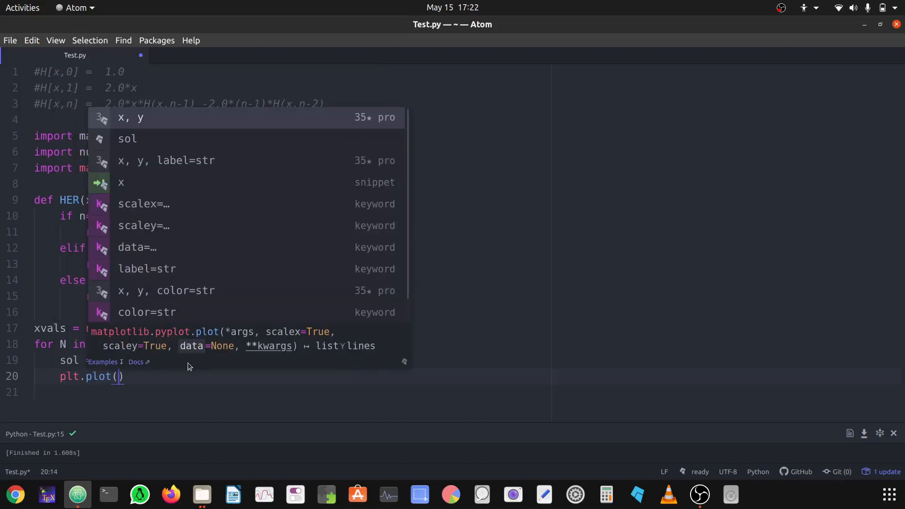
text(v)
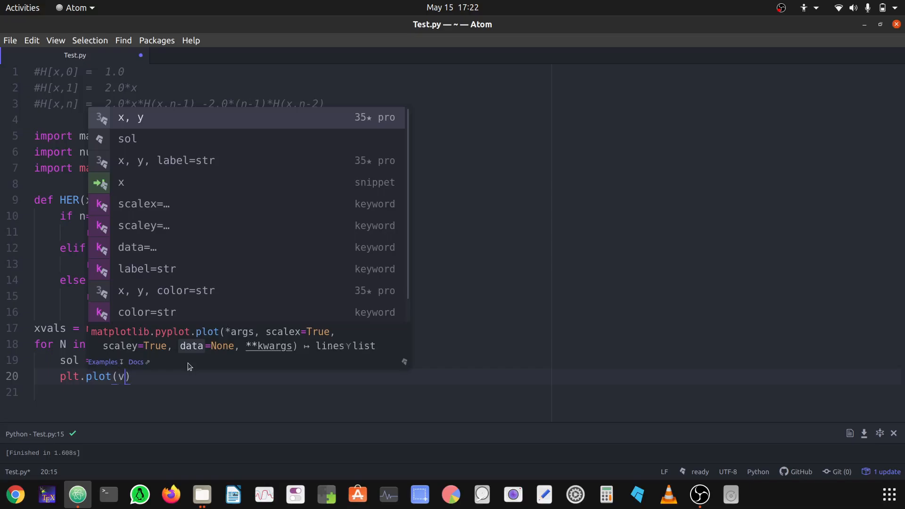
text(x)
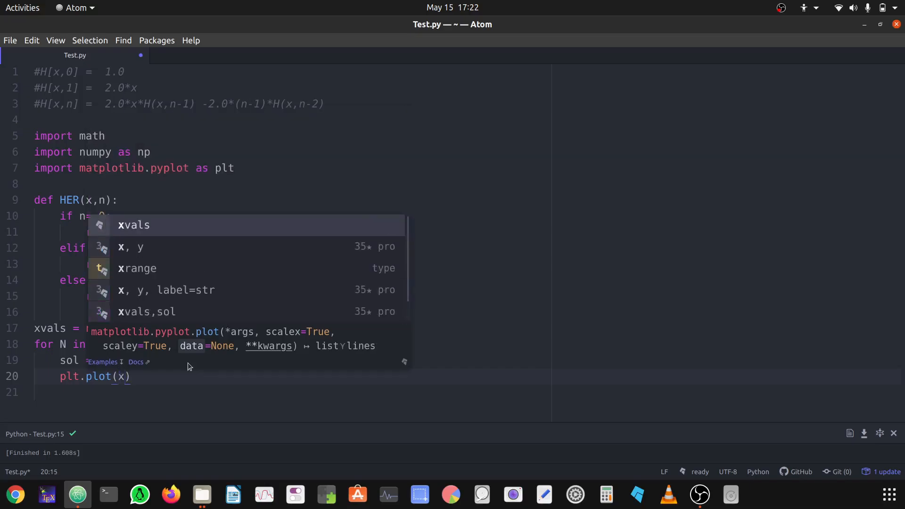
text(xvals)
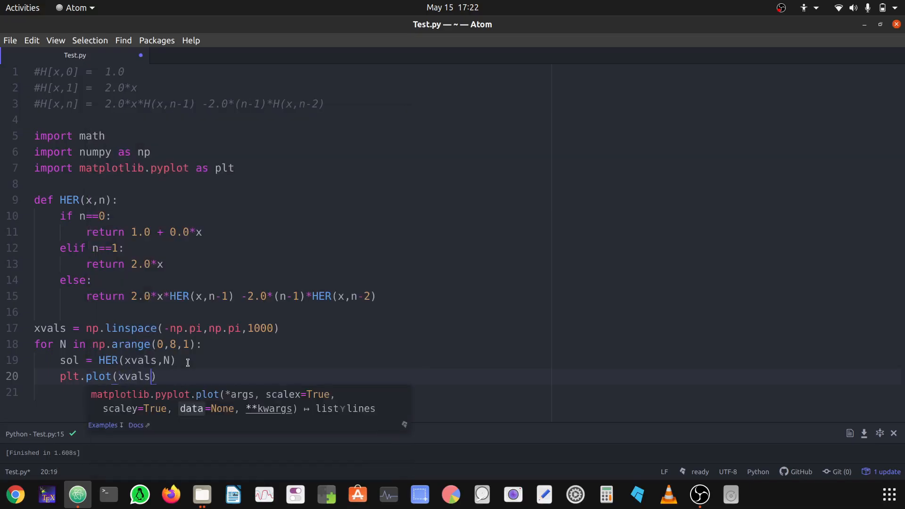
text(,sol)
click(290, 392)
text(plt.s)
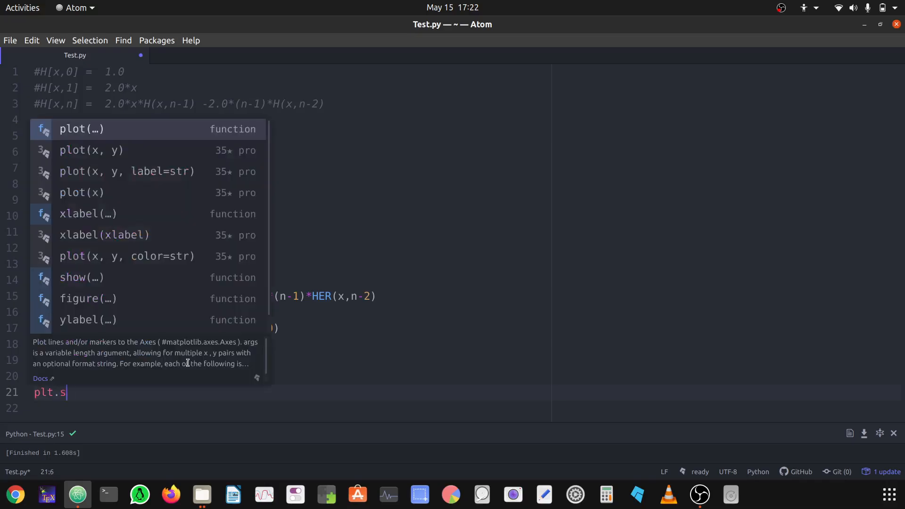
text(how()
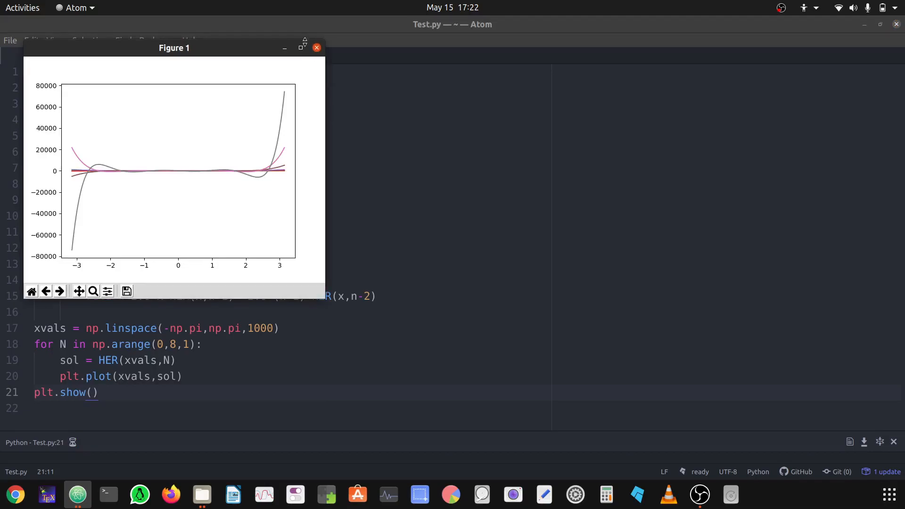
click(300, 47)
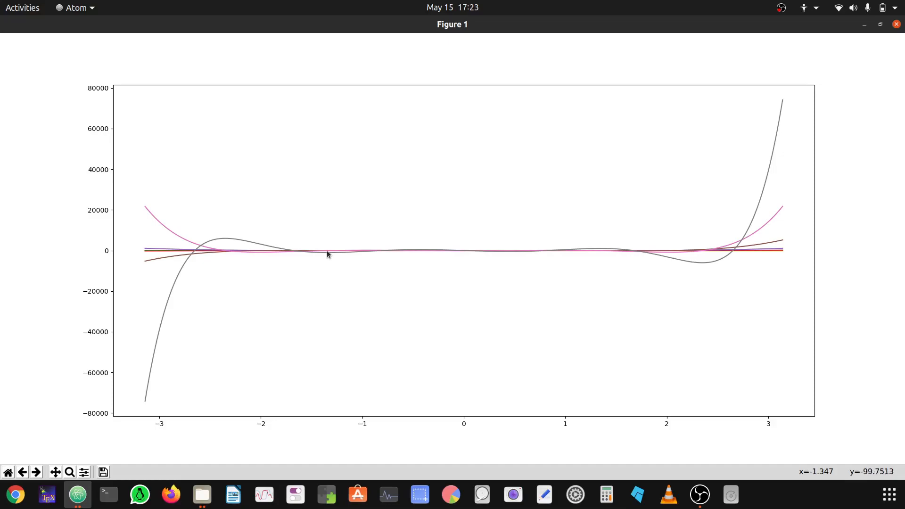
mouse_move(897, 24)
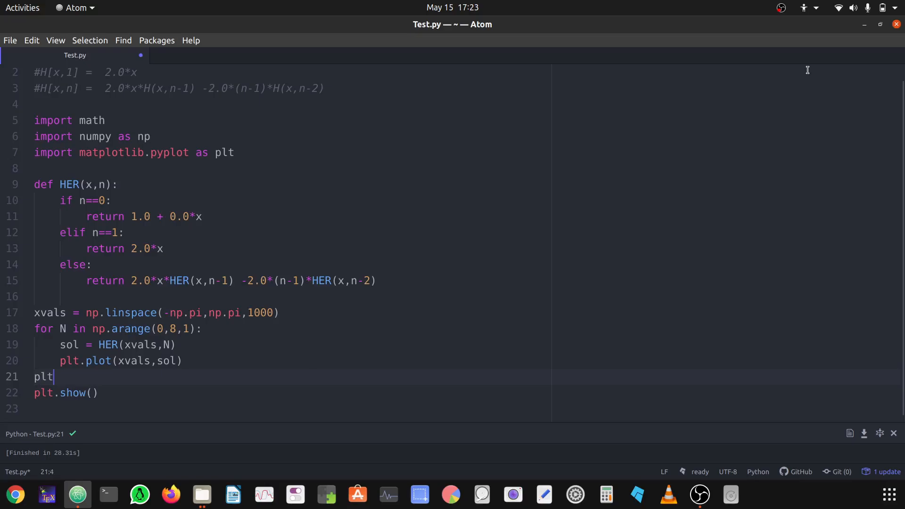
Step: Type plt.ylim([-1000,1000]) before plt.show() and rerun the script
text(.ylim()
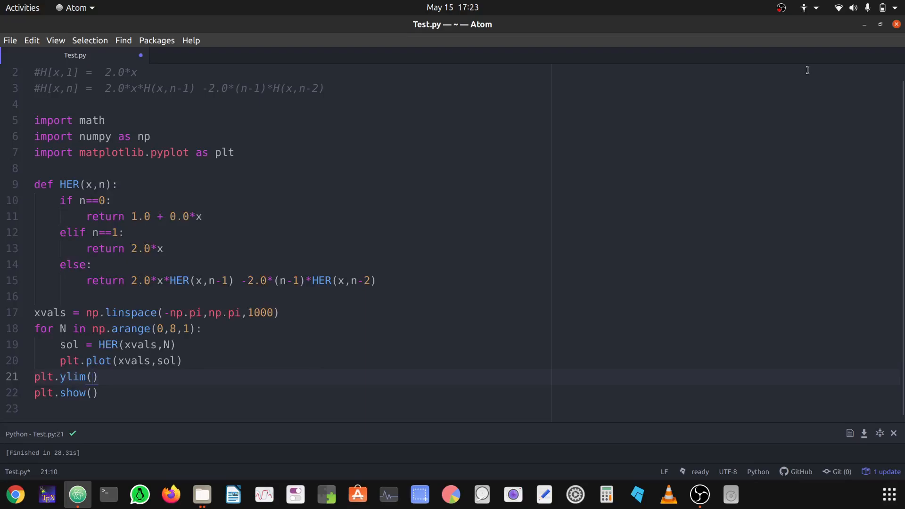
text([-1000,1000)
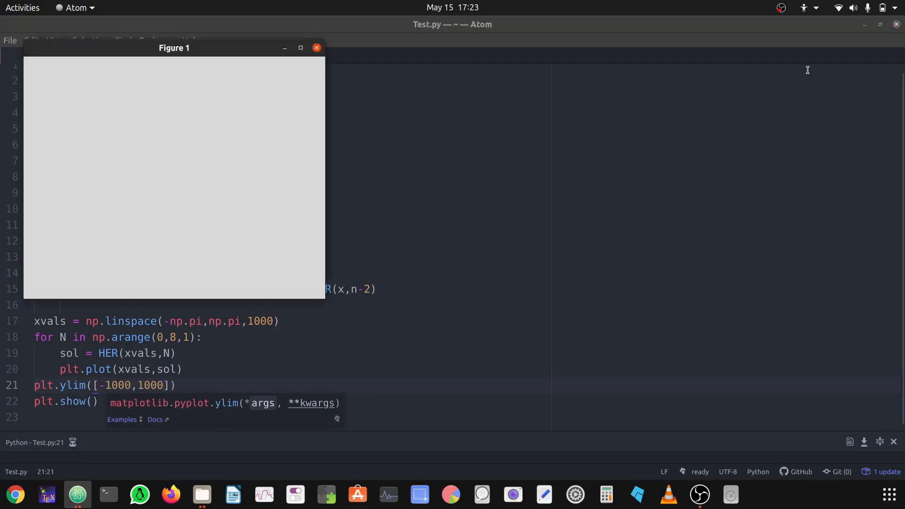
click(300, 47)
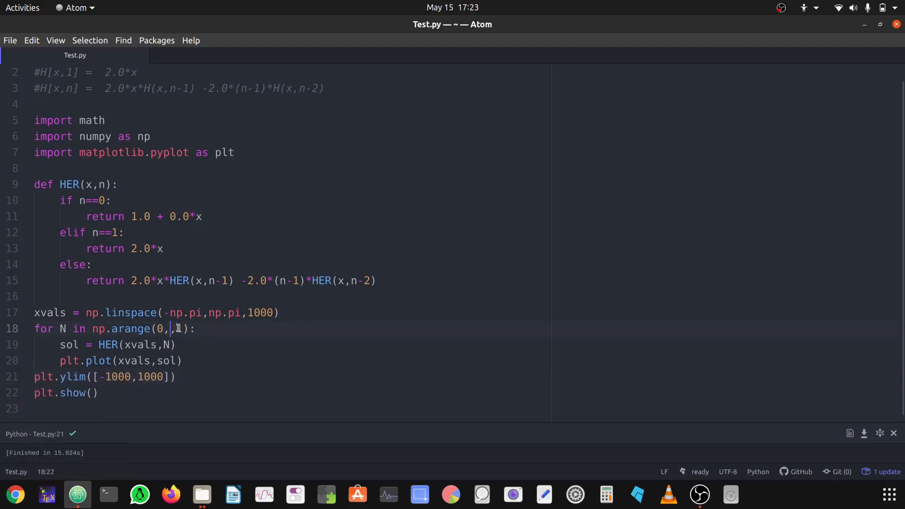
Step: Change the loop to np.arange(0,7,1), rerun, and view then close the maximized figure
text(7,)
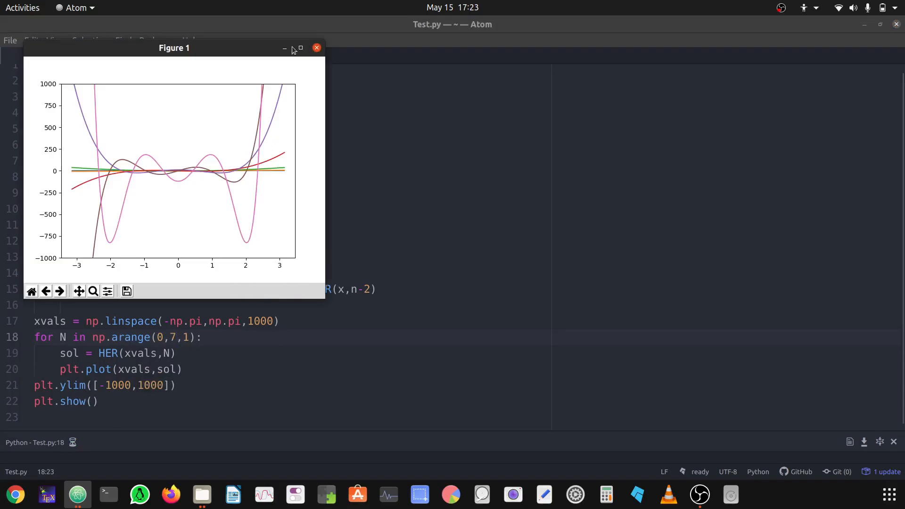
click(300, 48)
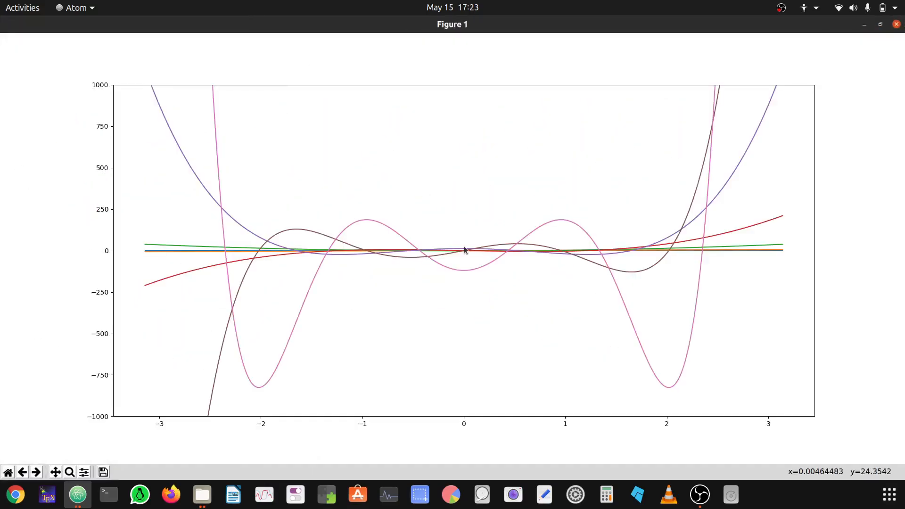
mouse_move(891, 5)
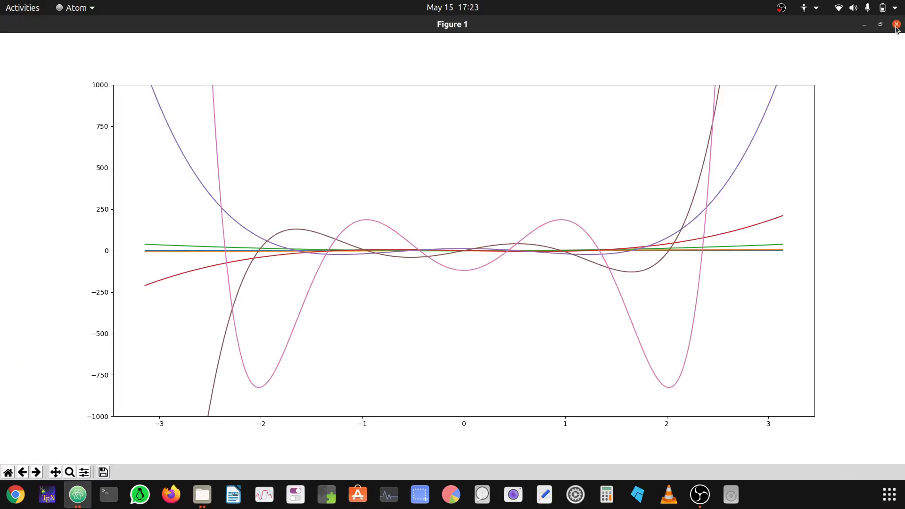
click(897, 24)
text(plt.)
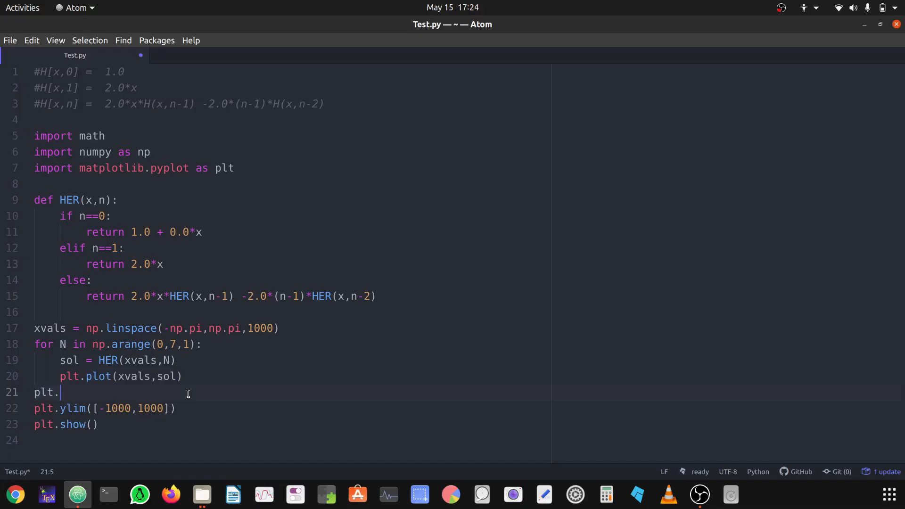
Step: Add plt.xticks(fontsize=14, fontweight="bold") to the script
text(xti)
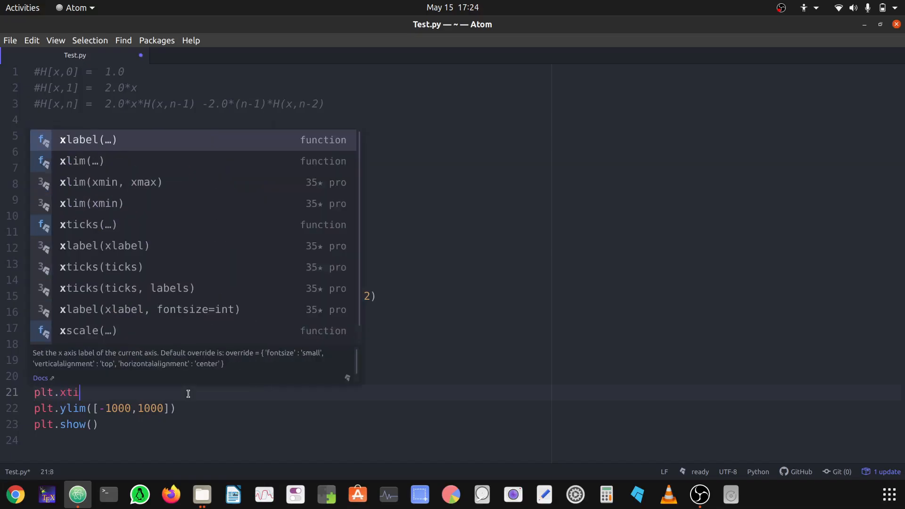
text(cks()
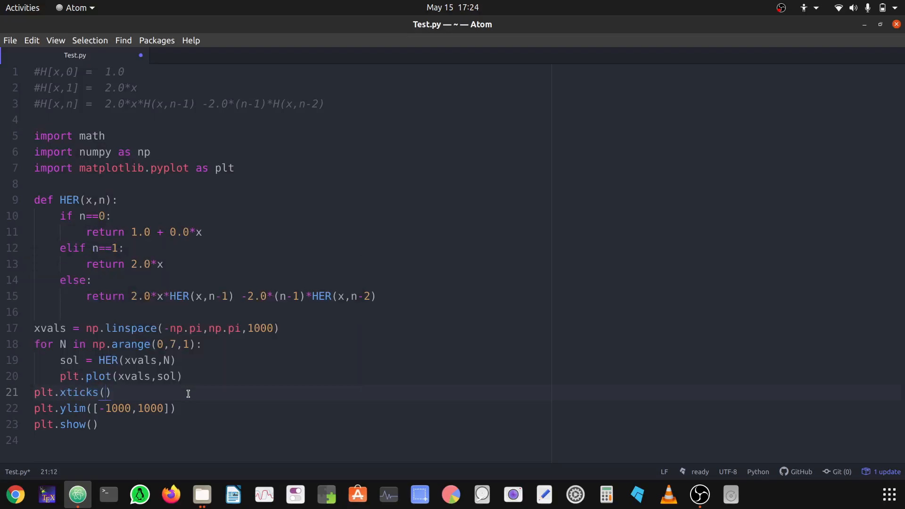
text(fontsize=int)
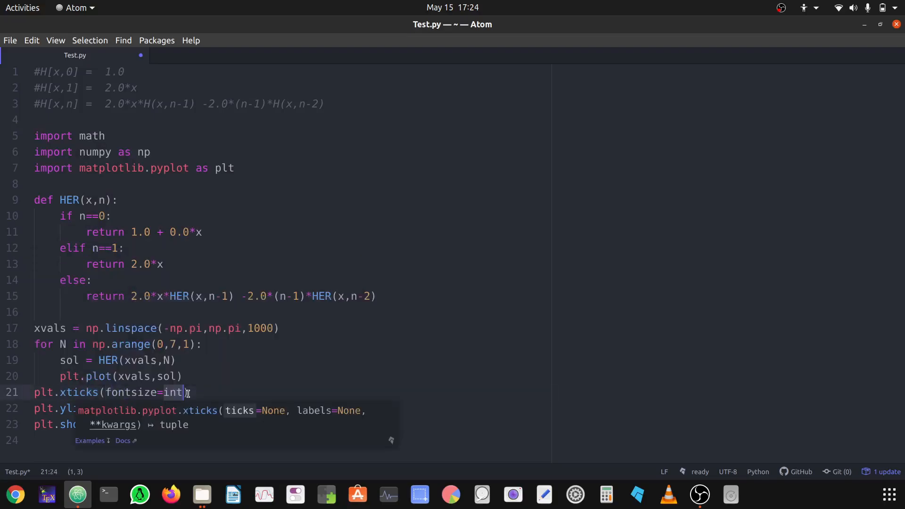
text(14,fo)
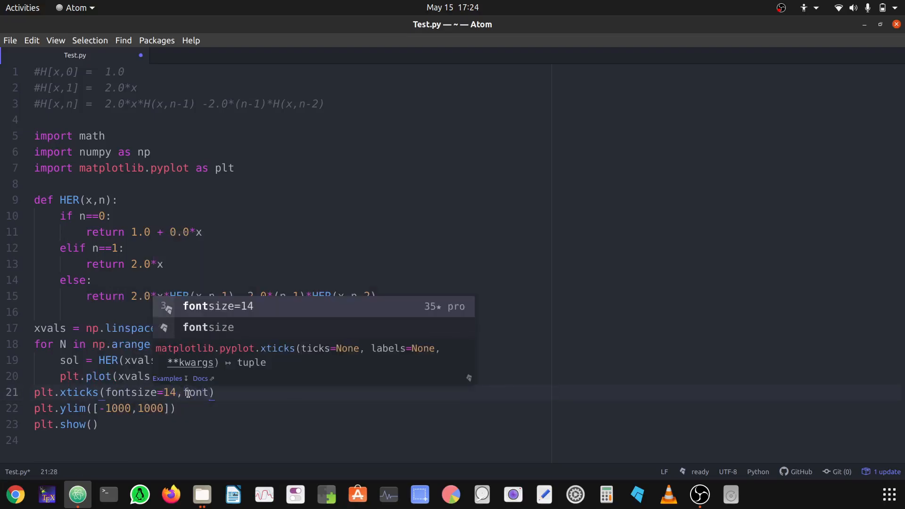
text(weight)
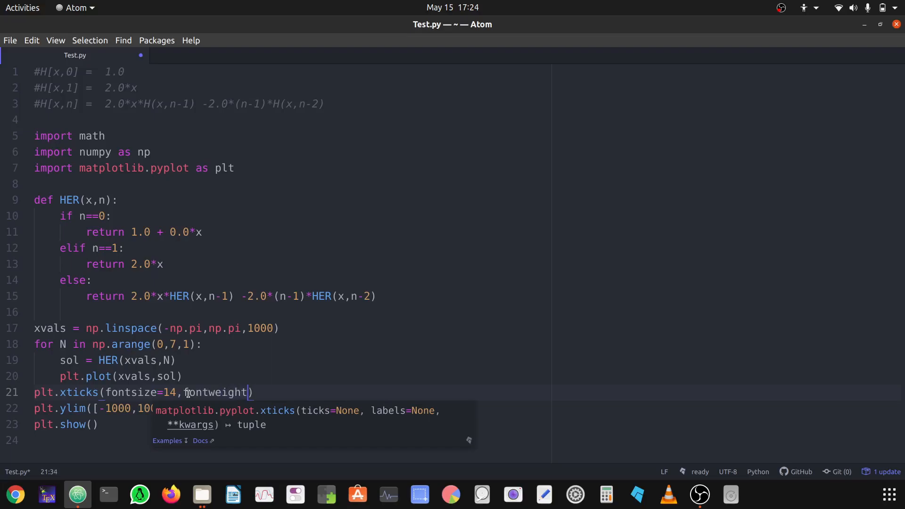
text(="bo)
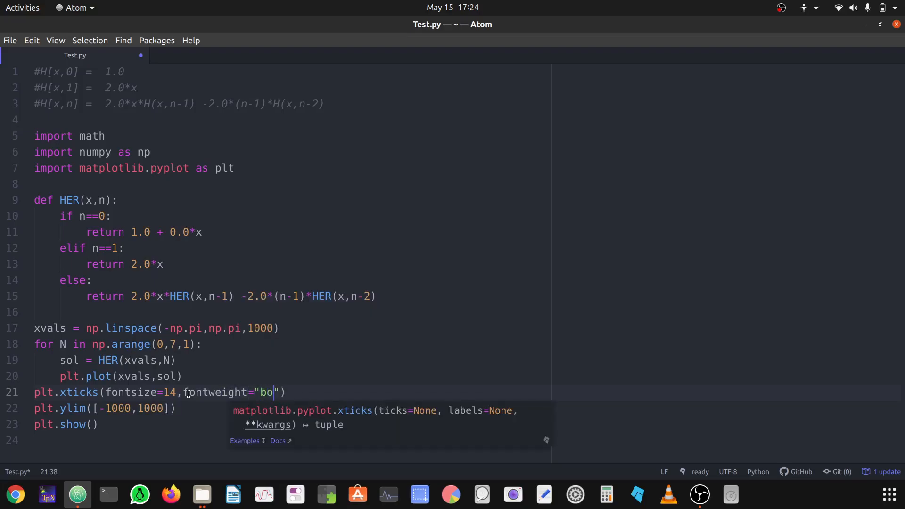
text(ld)
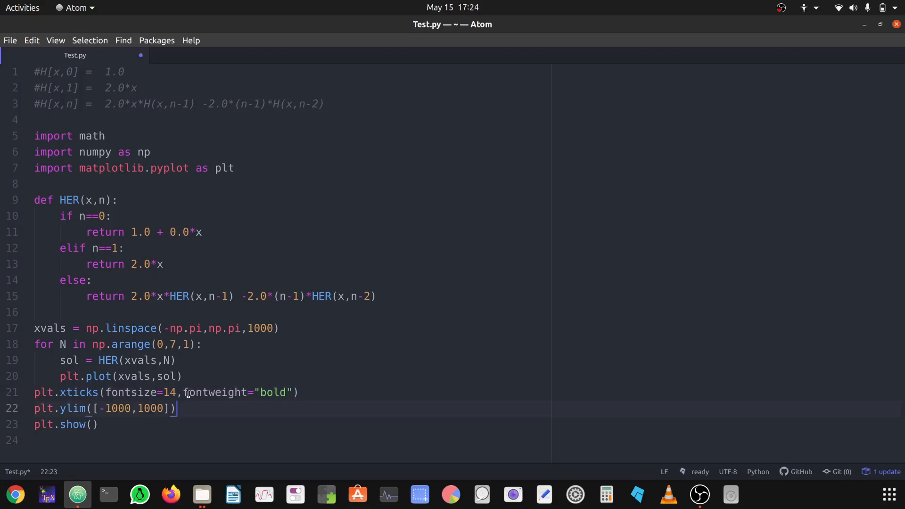
Step: Add the matching bold size-14 yticks line, then check the rerun figure full-screen and close it
click(39, 408)
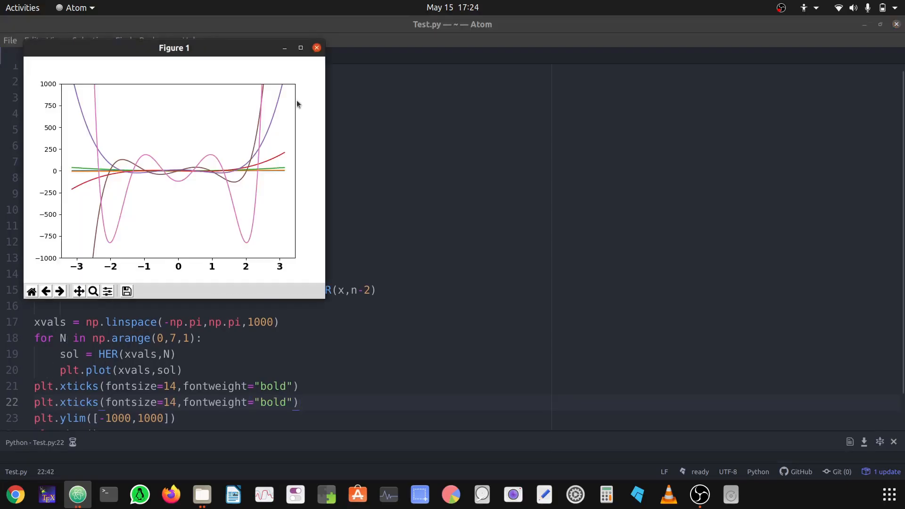
mouse_move(315, 47)
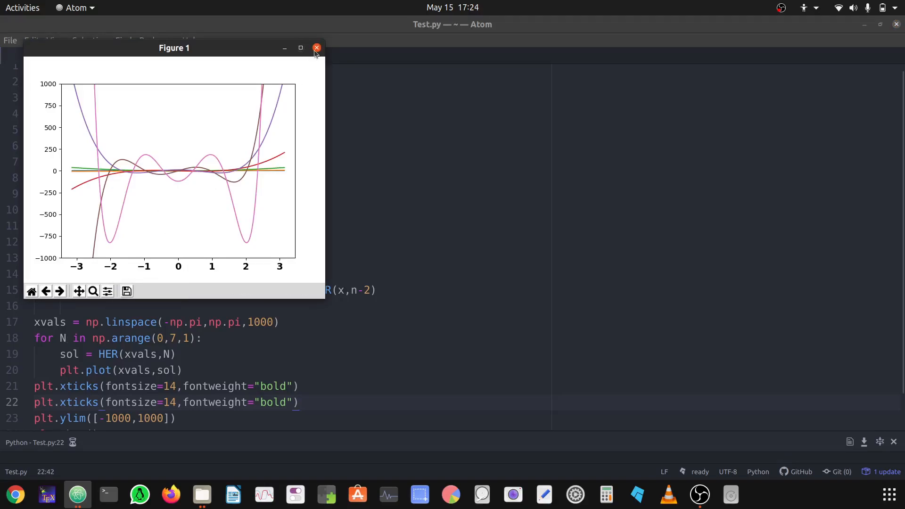
click(316, 48)
text(y)
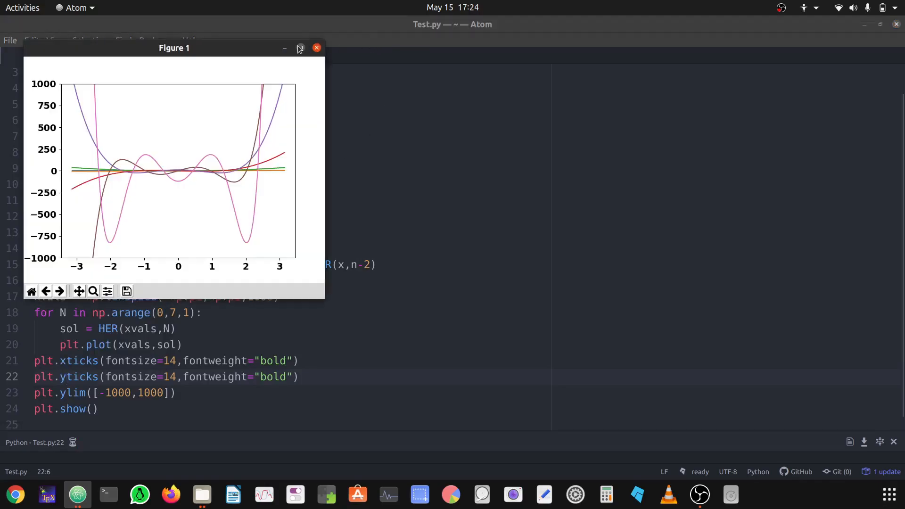
click(299, 48)
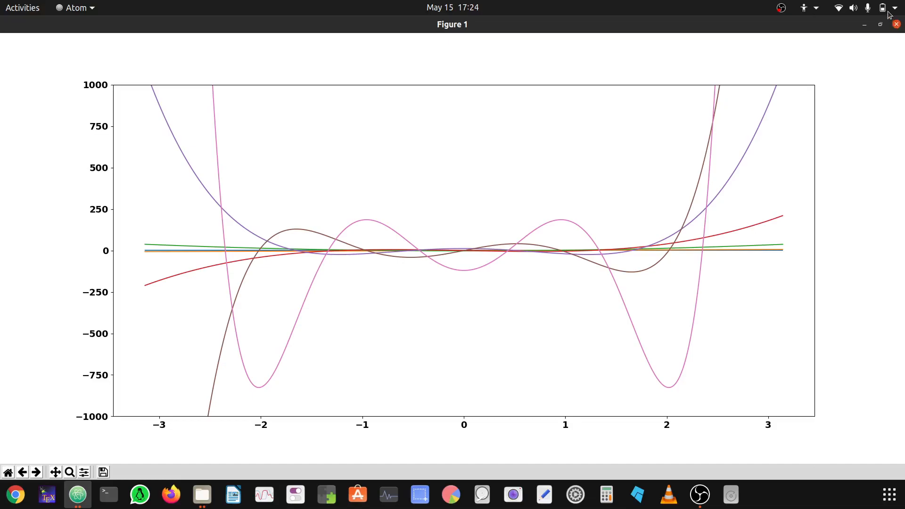
click(882, 8)
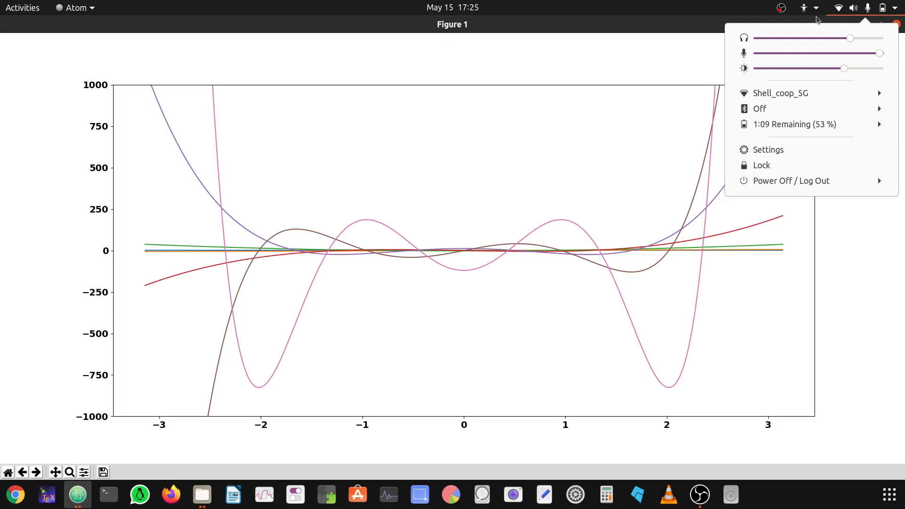
mouse_move(762, 239)
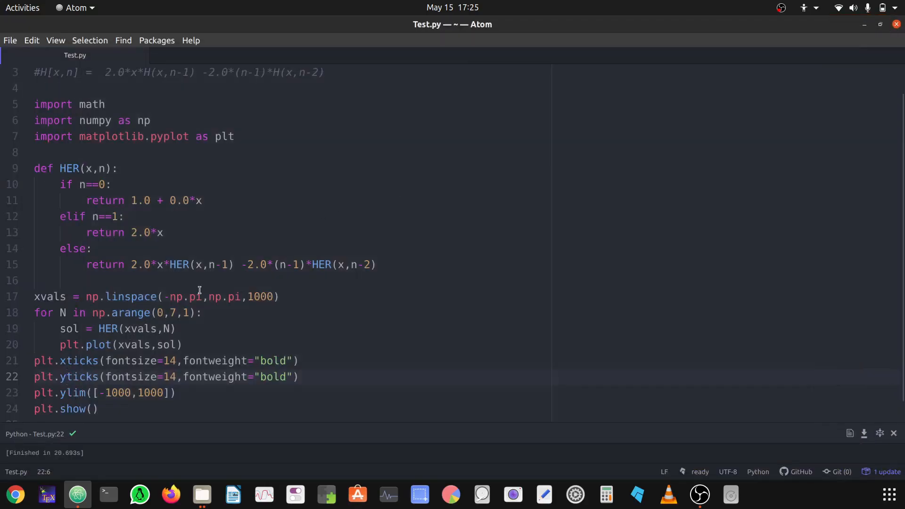
Step: Add label="n =" + str(N) to the plot call and start a plt.legend line
click(66, 377)
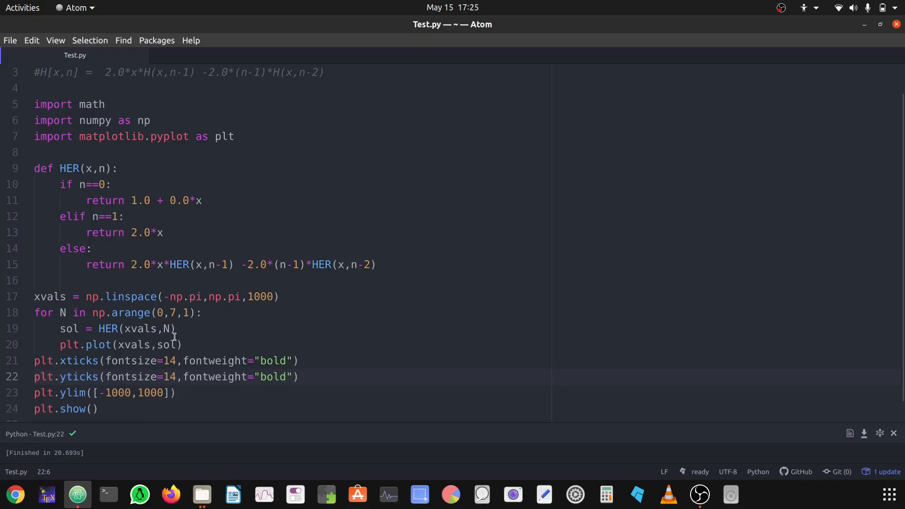
click(169, 344)
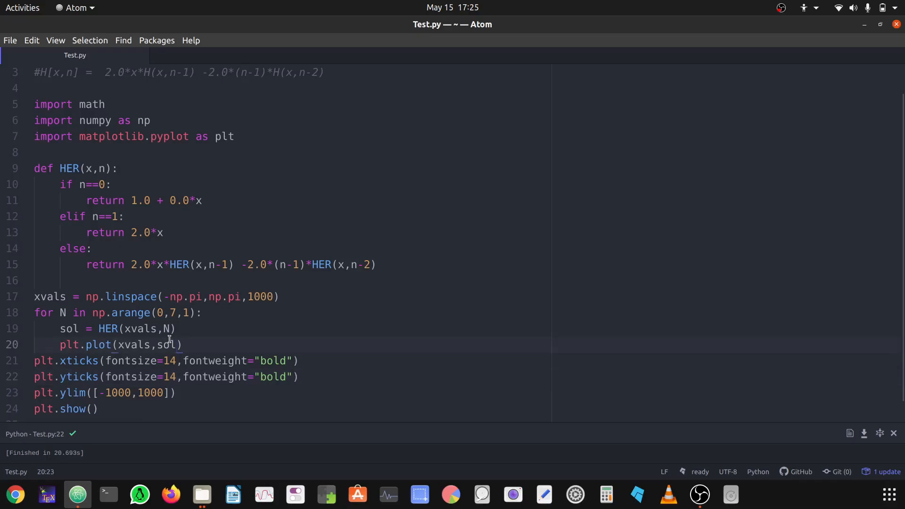
text(,label=)
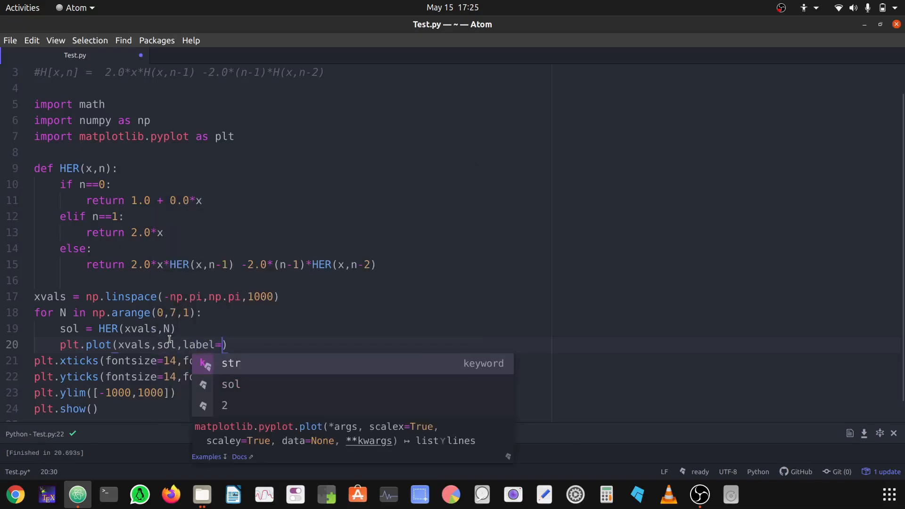
text("n")
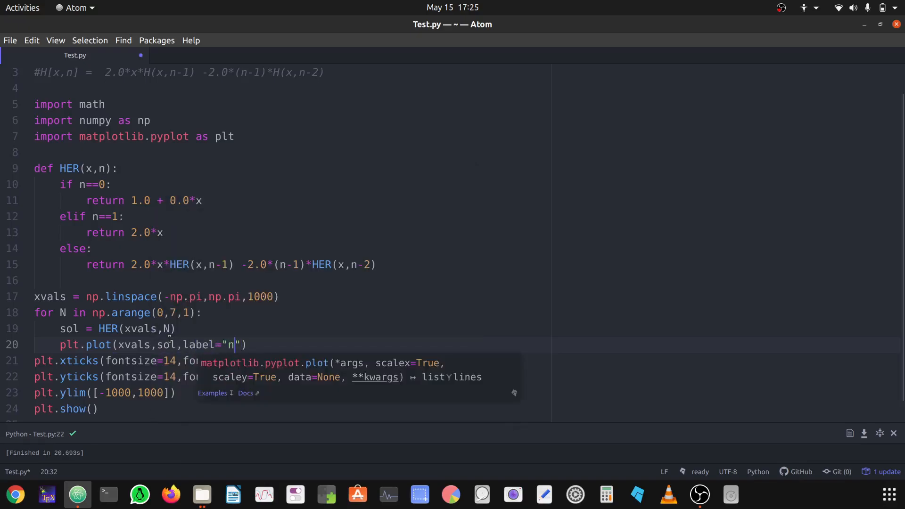
text(=)
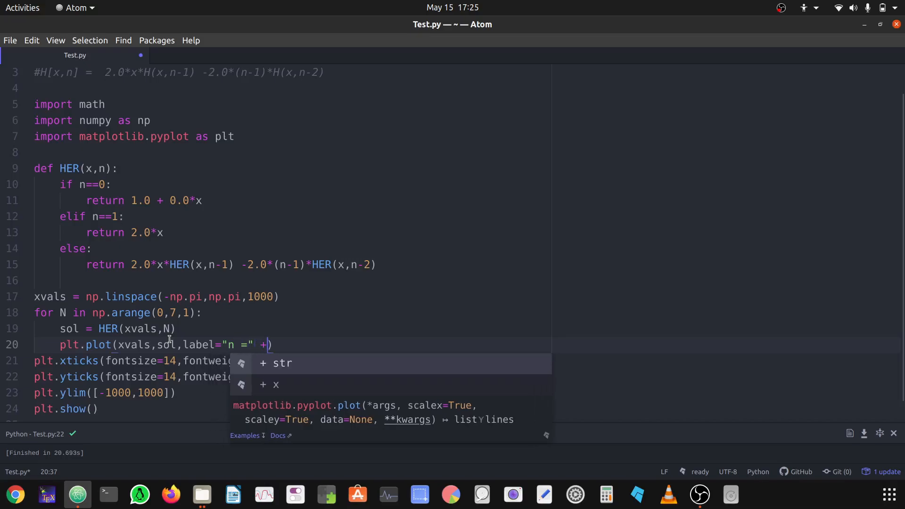
text(str(N)
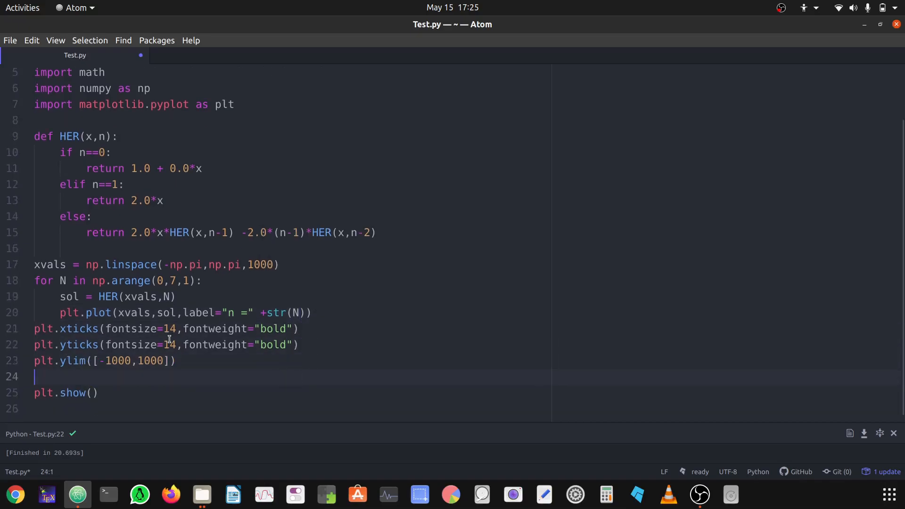
text(plt)
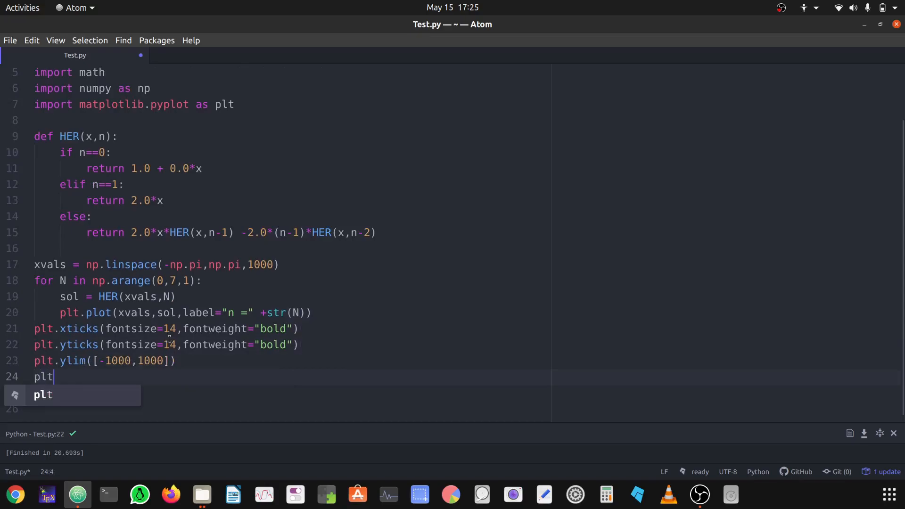
text(.le)
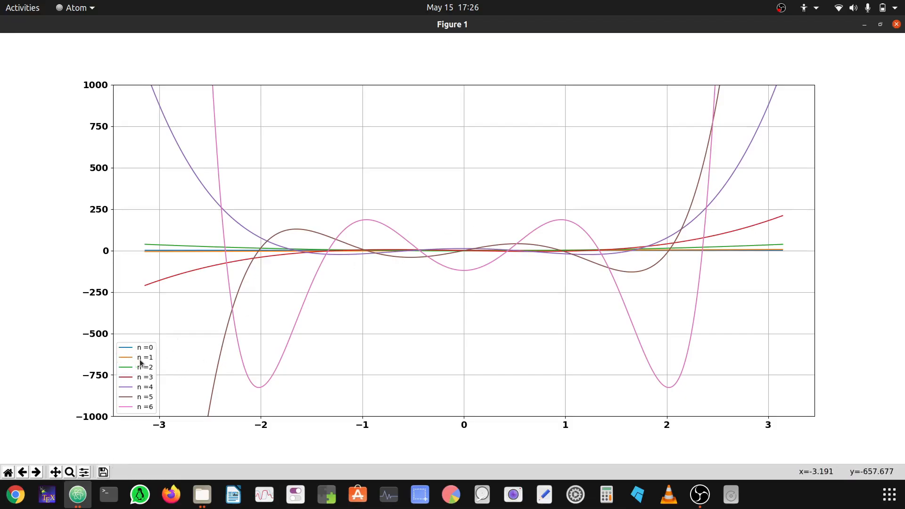
mouse_move(130, 370)
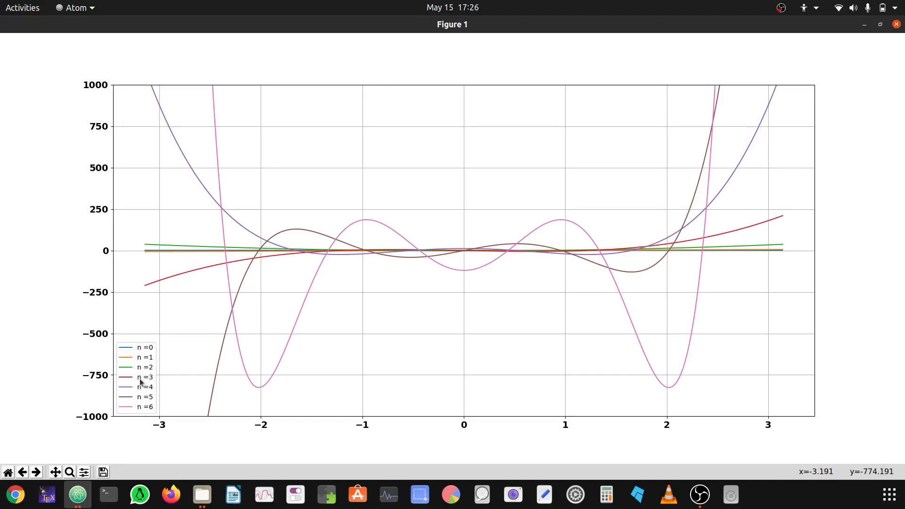
mouse_move(900, 144)
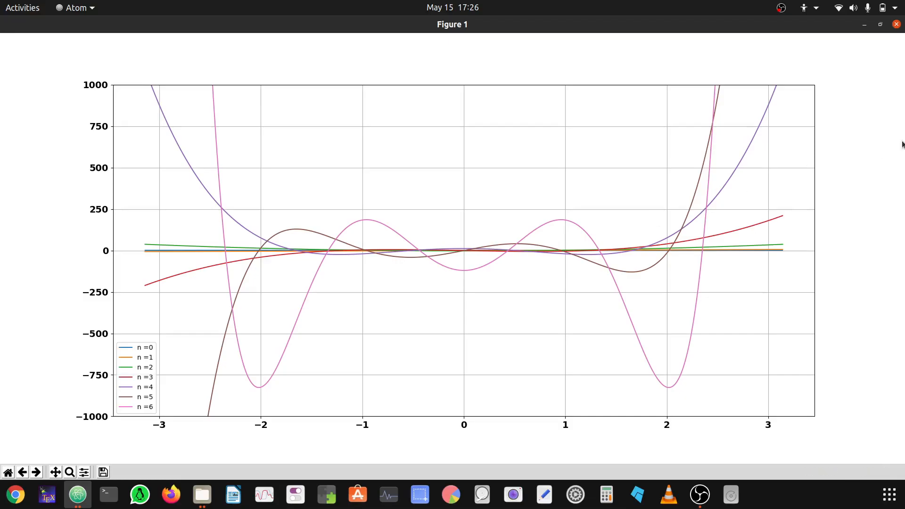